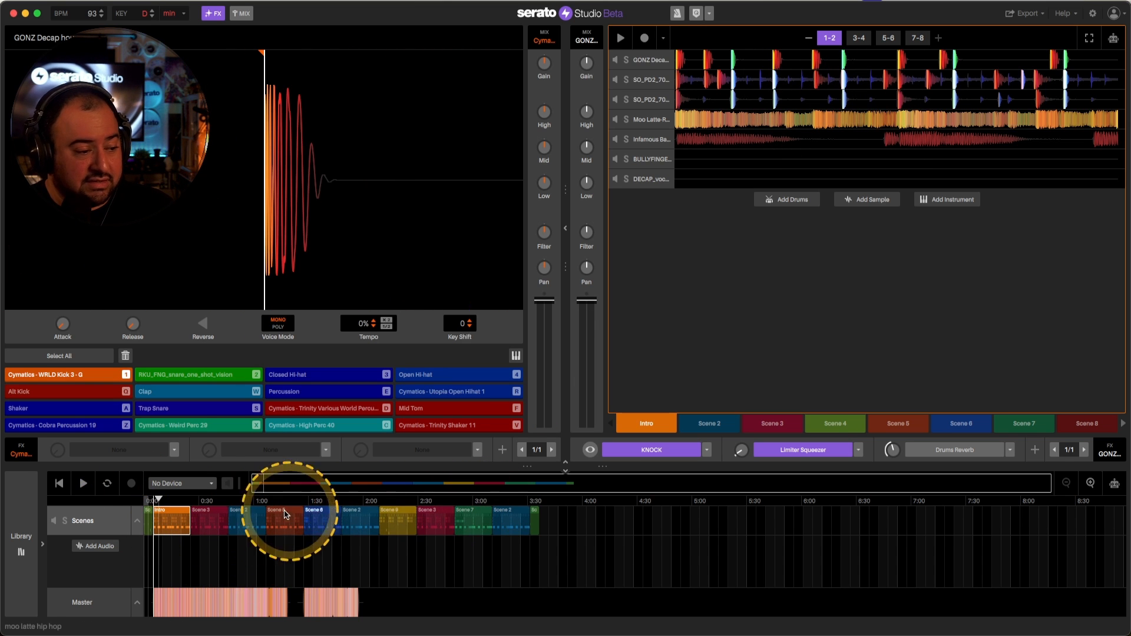
# Show the Master View with the full song waveform and its mastering effects chain
pyautogui.click(82, 602)
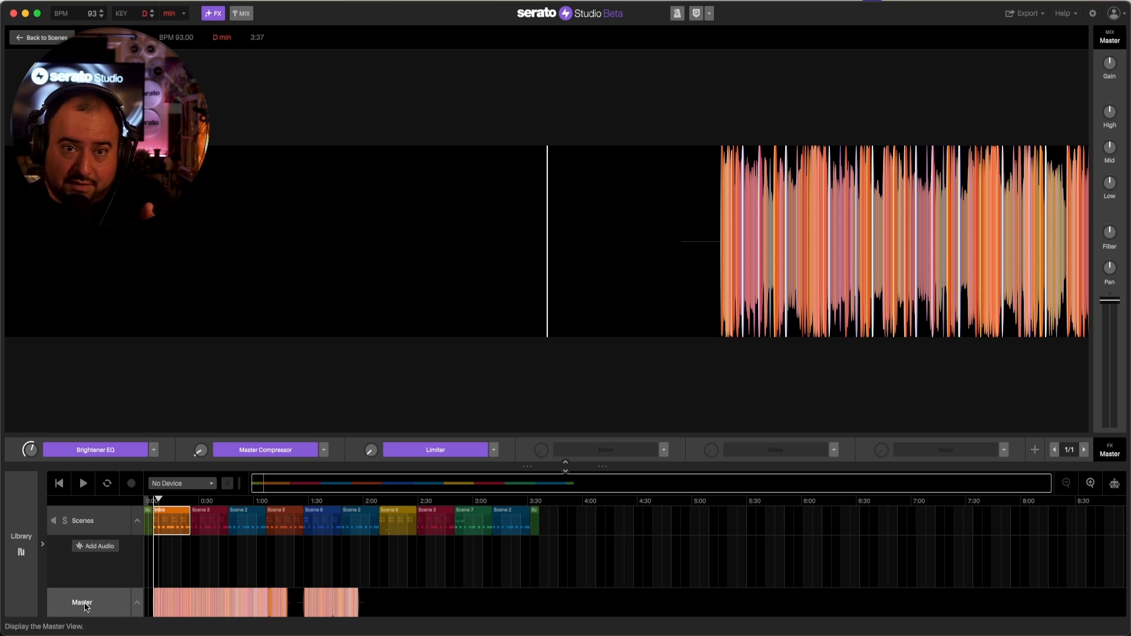
# Show the Export menu's options, including saving the song as an audio file
pyautogui.click(265, 450)
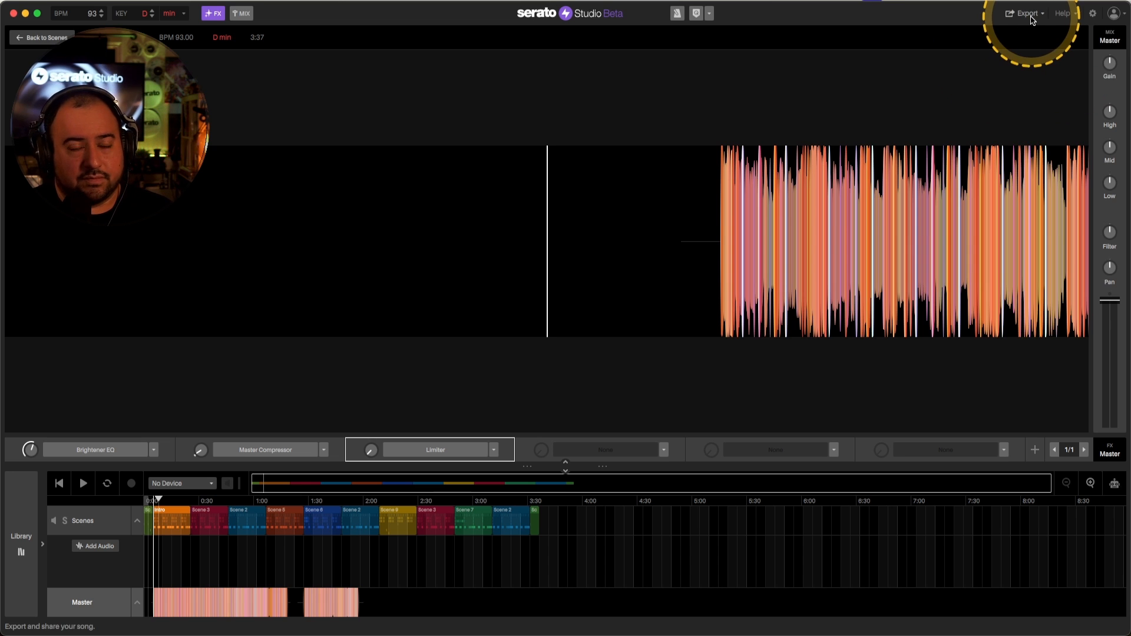
pyautogui.click(1024, 11)
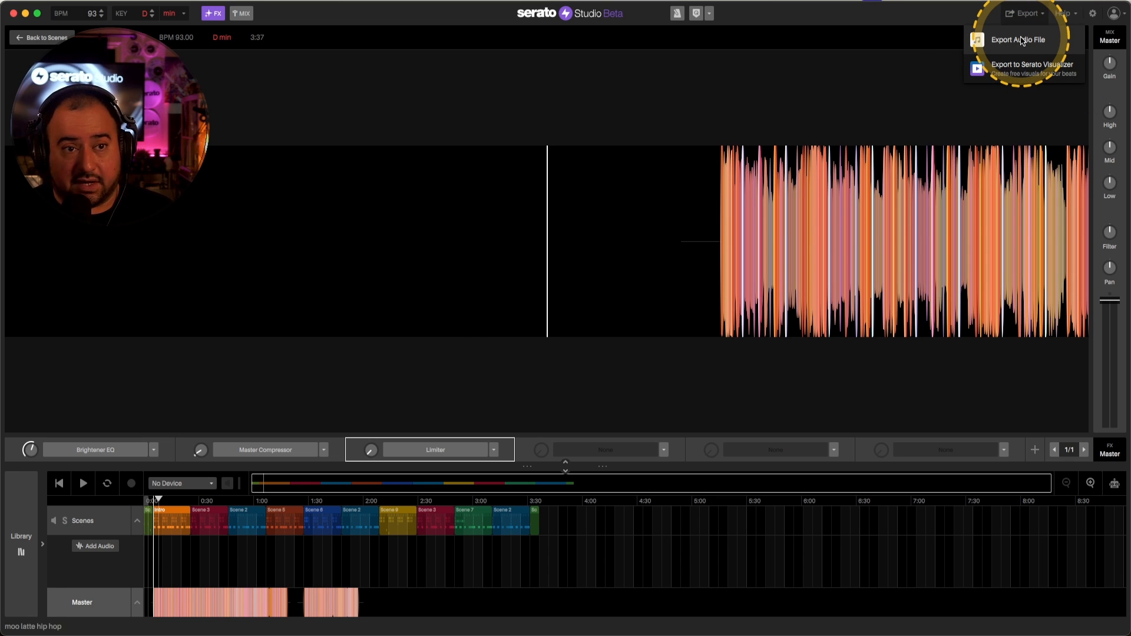
# Choose Export Audio File and switch the Export Song dialog to its Export Stems settings
pyautogui.click(1019, 40)
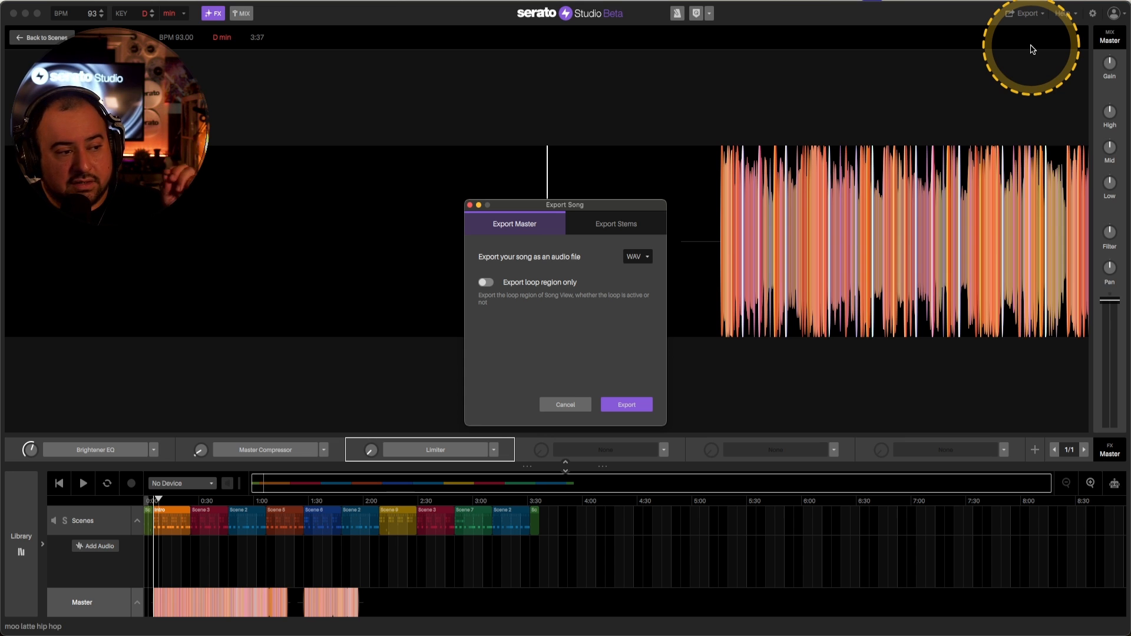
pyautogui.moveTo(1014, 63)
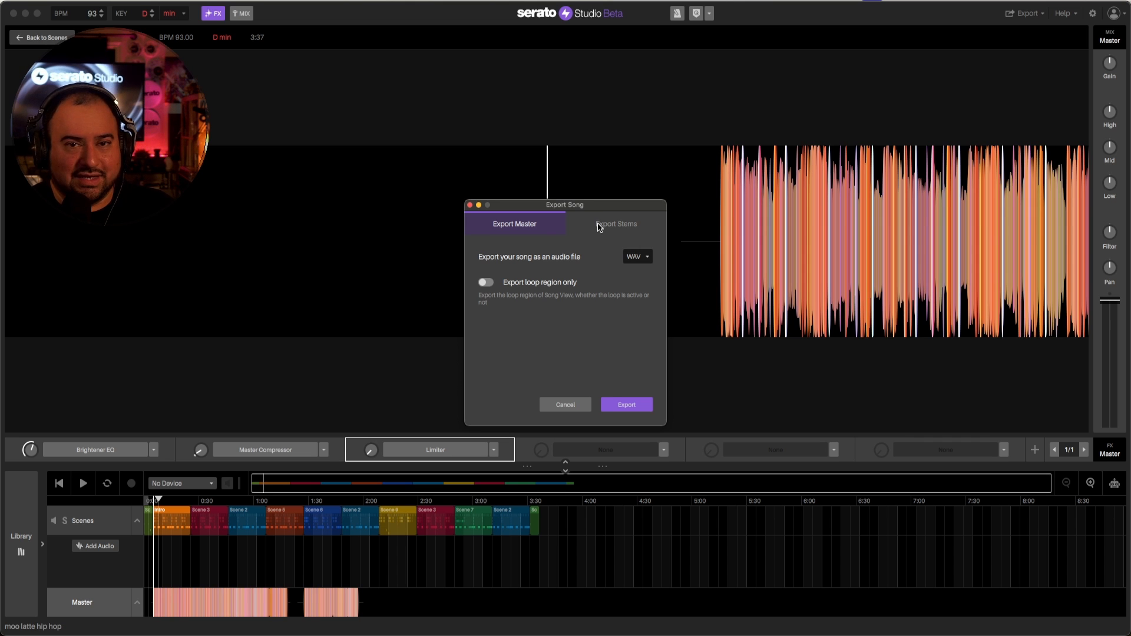
pyautogui.click(617, 224)
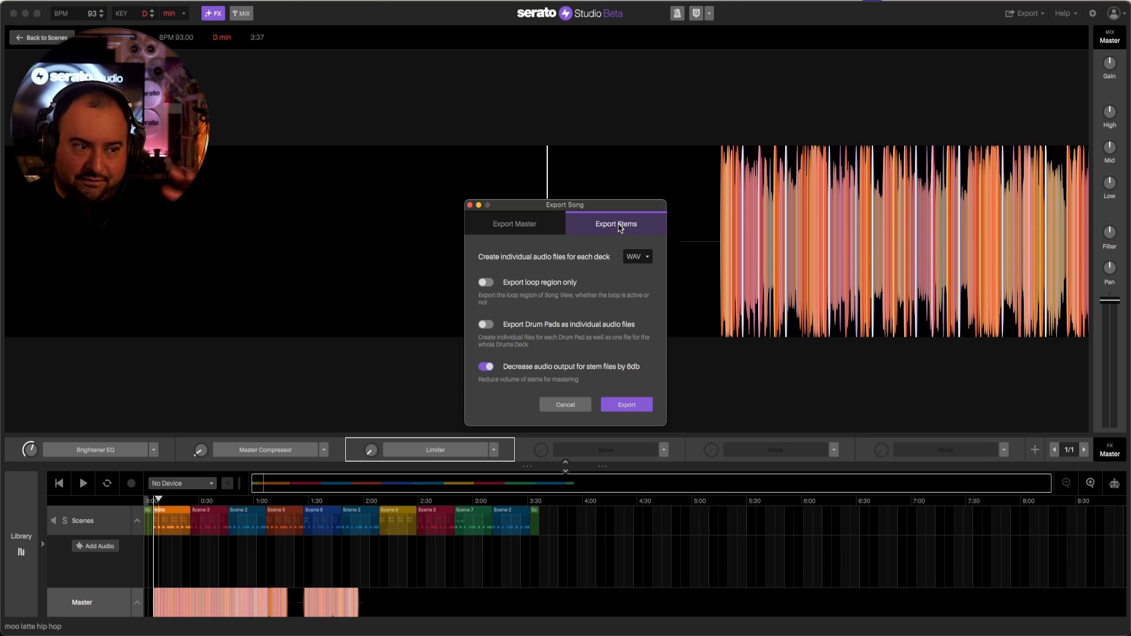
pyautogui.click(616, 224)
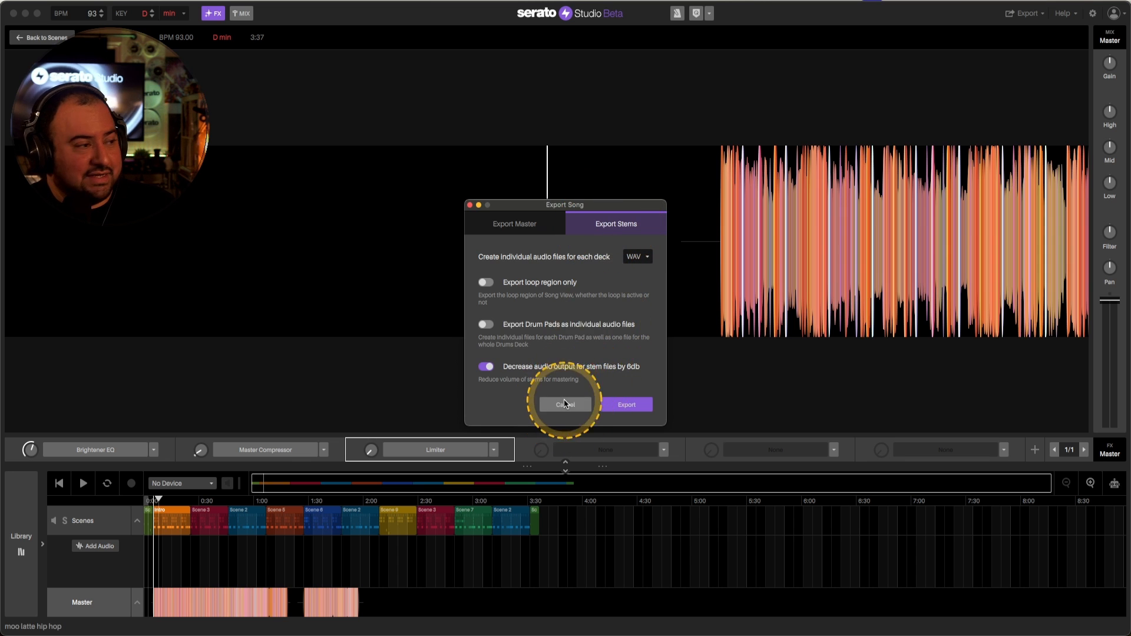
# Cancel the Export Song dialog and return to the deck workspace
pyautogui.click(564, 404)
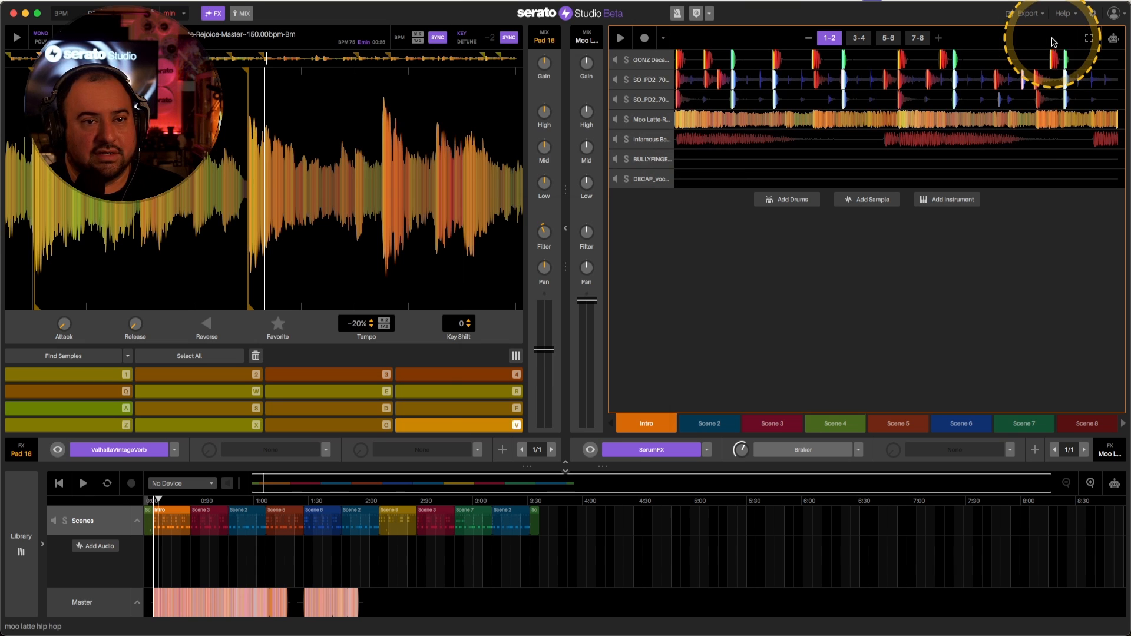
# Review the export options again, then expand the GONZ drum deck's step sequencer
pyautogui.click(1024, 13)
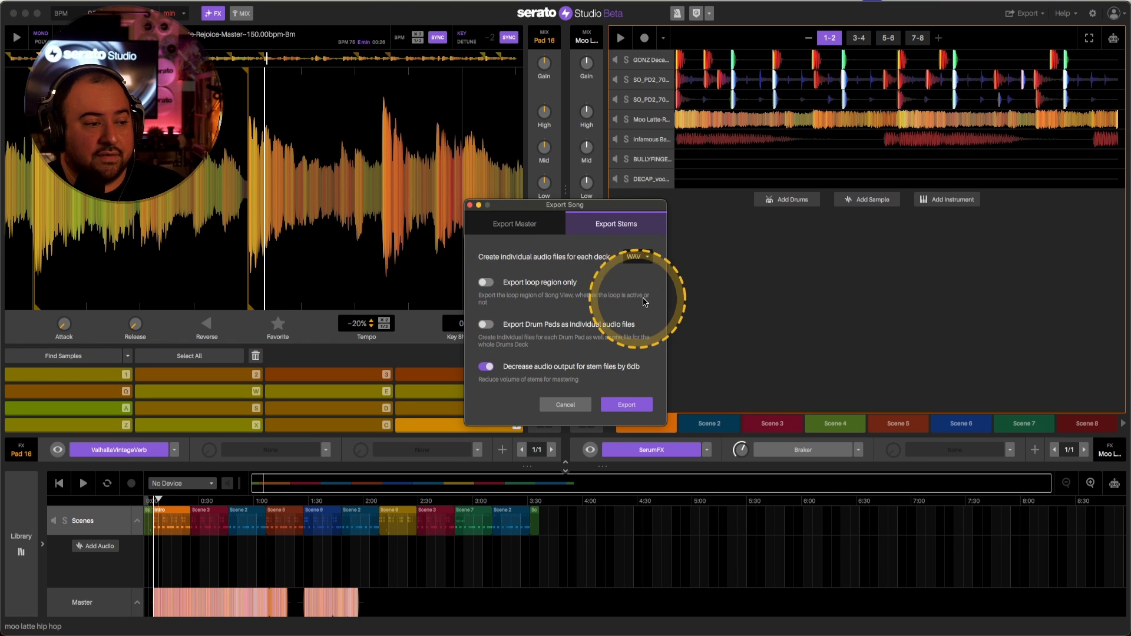
pyautogui.moveTo(362, 526)
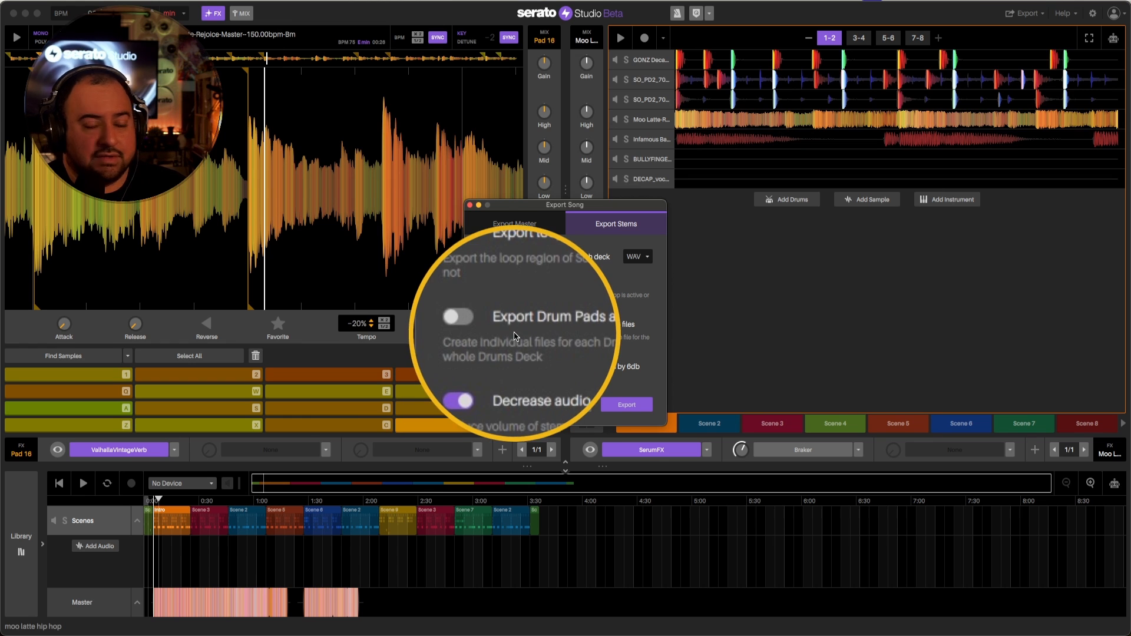
pyautogui.click(515, 224)
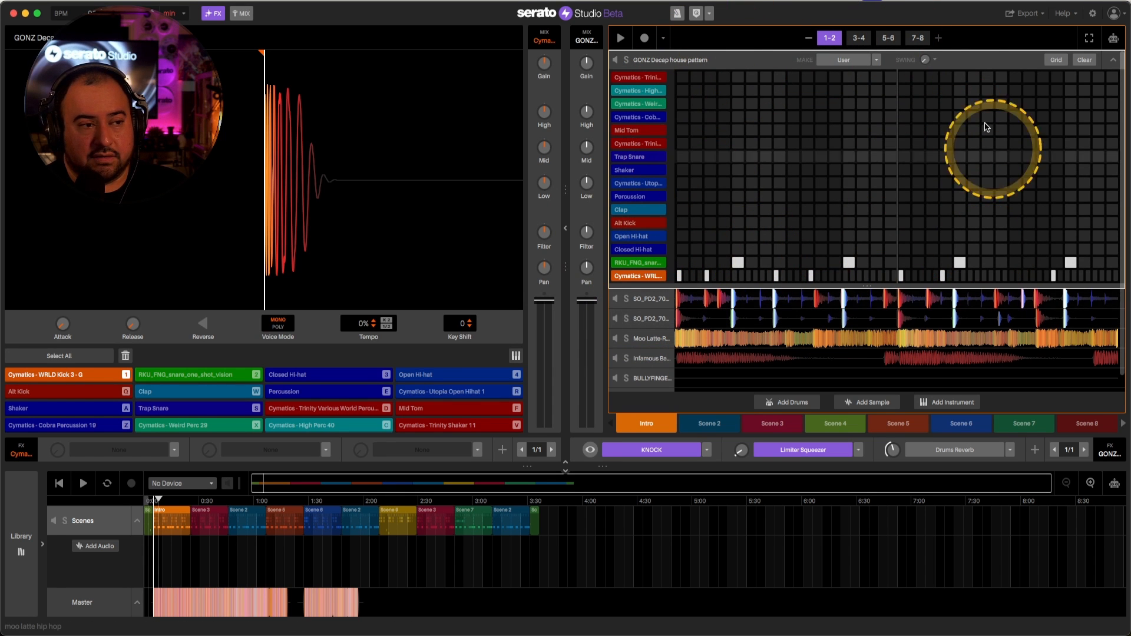
# Collapse the GONZ step sequencer back to the deck overview with all instrument tracks
pyautogui.click(943, 78)
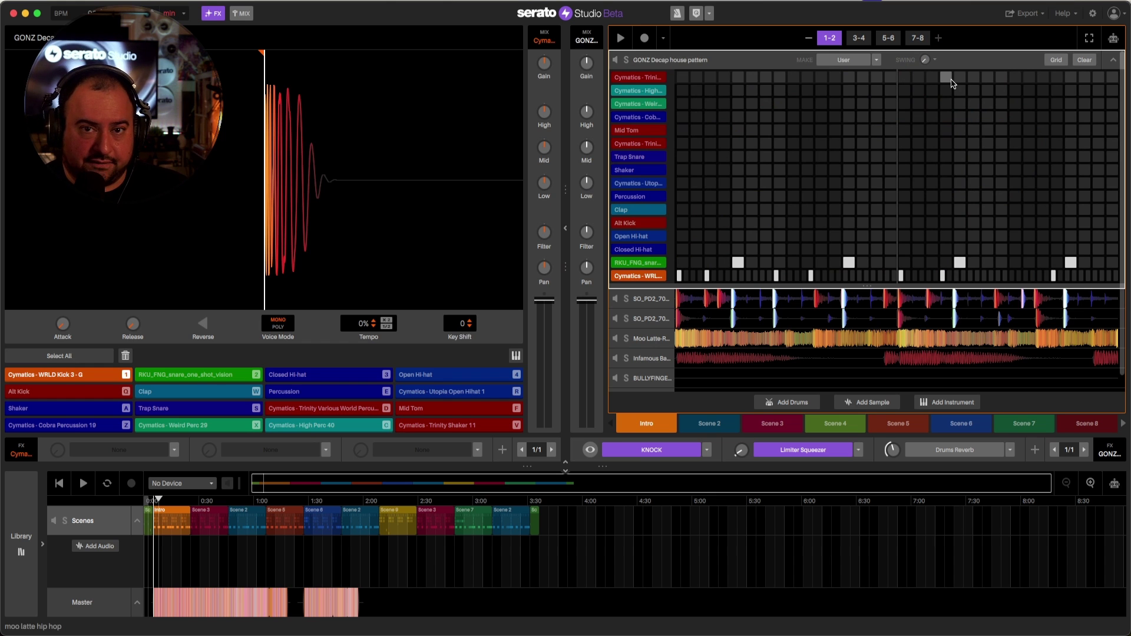
pyautogui.click(683, 77)
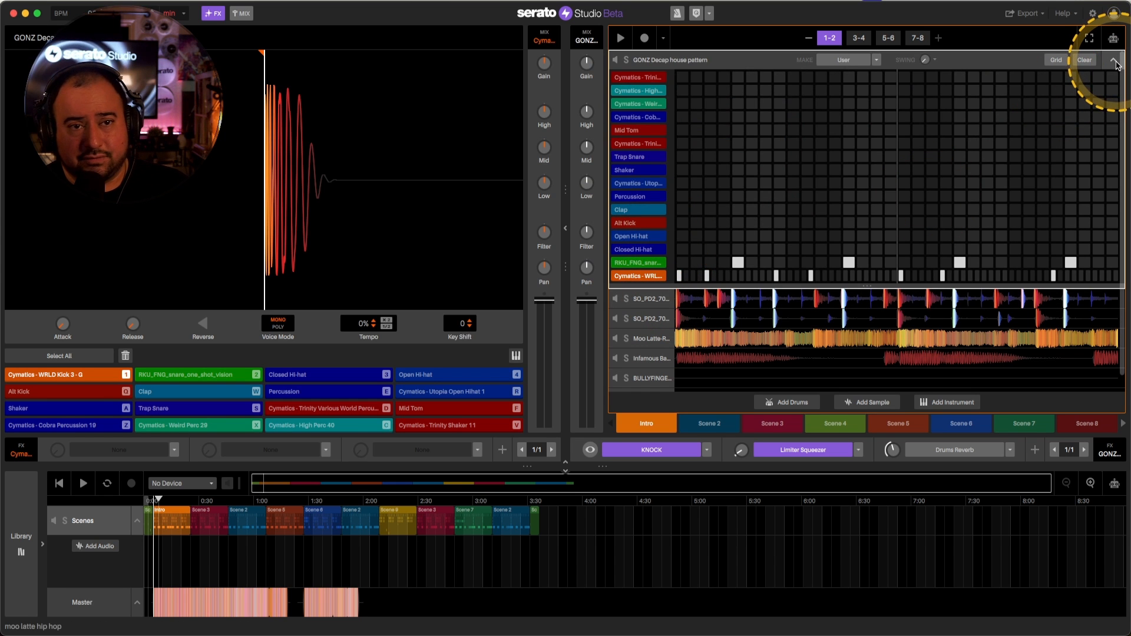
pyautogui.click(1111, 58)
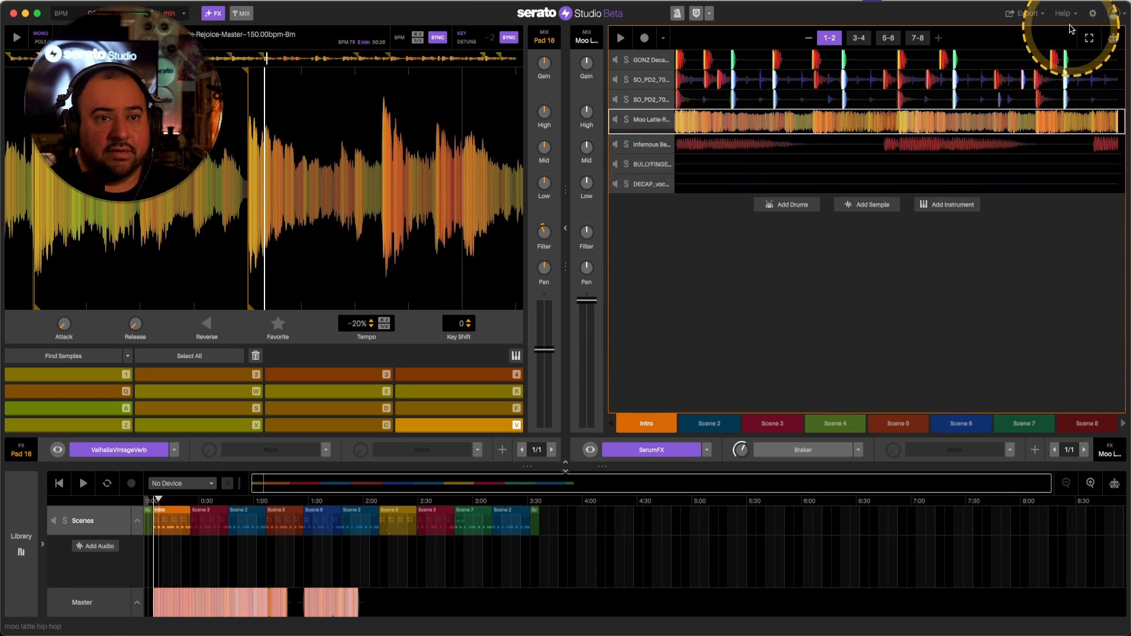
# Reopen Export Audio File on the Export Stems tab with per-deck WAV output
pyautogui.click(1019, 13)
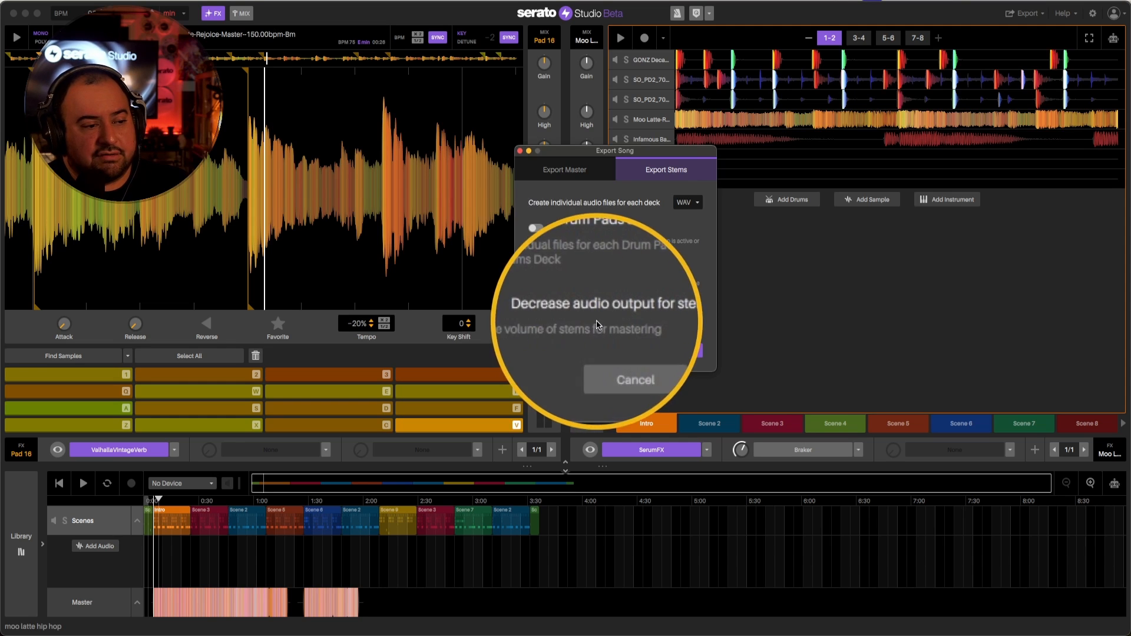
pyautogui.click(535, 312)
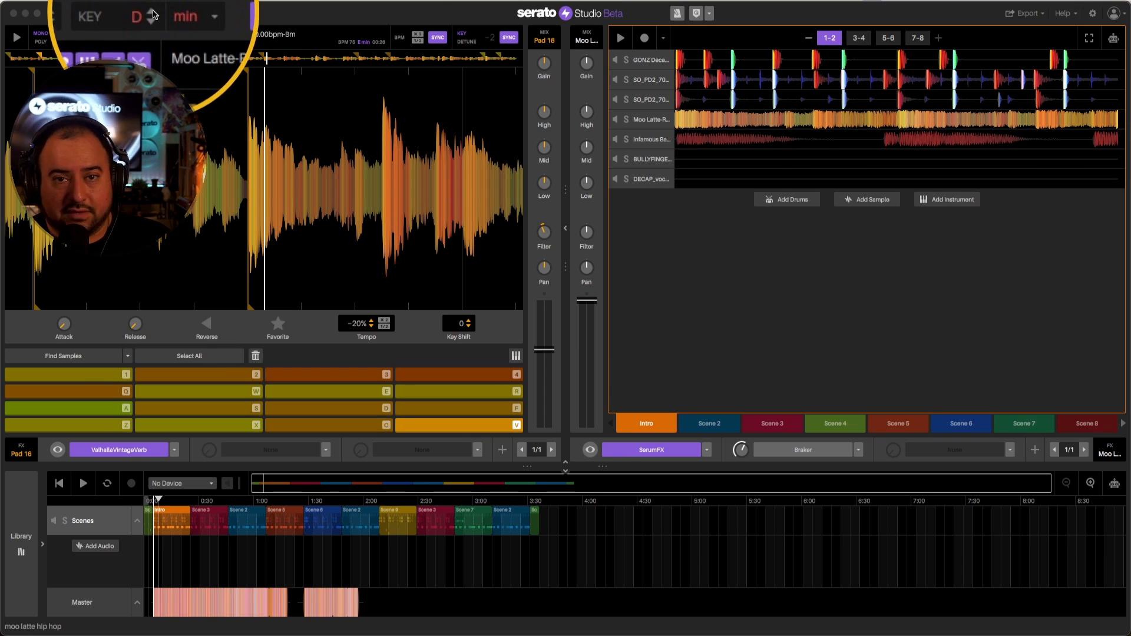
pyautogui.click(1019, 13)
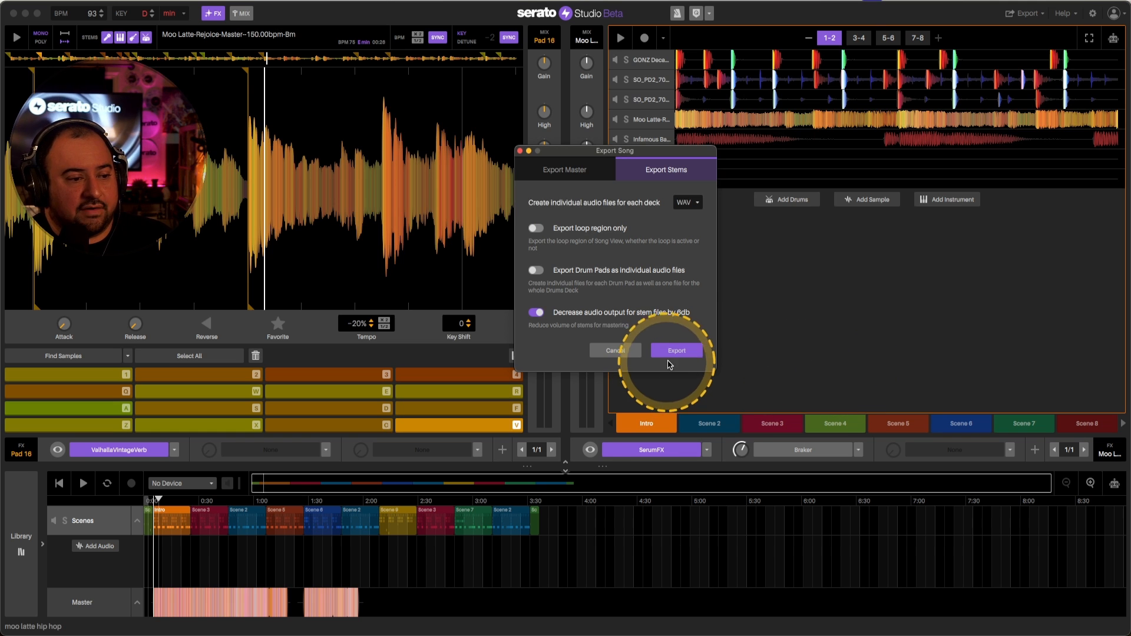
# Start the stem export to the Desktop, naming it 'Moo latte (93BPm Dmin)'
pyautogui.click(677, 350)
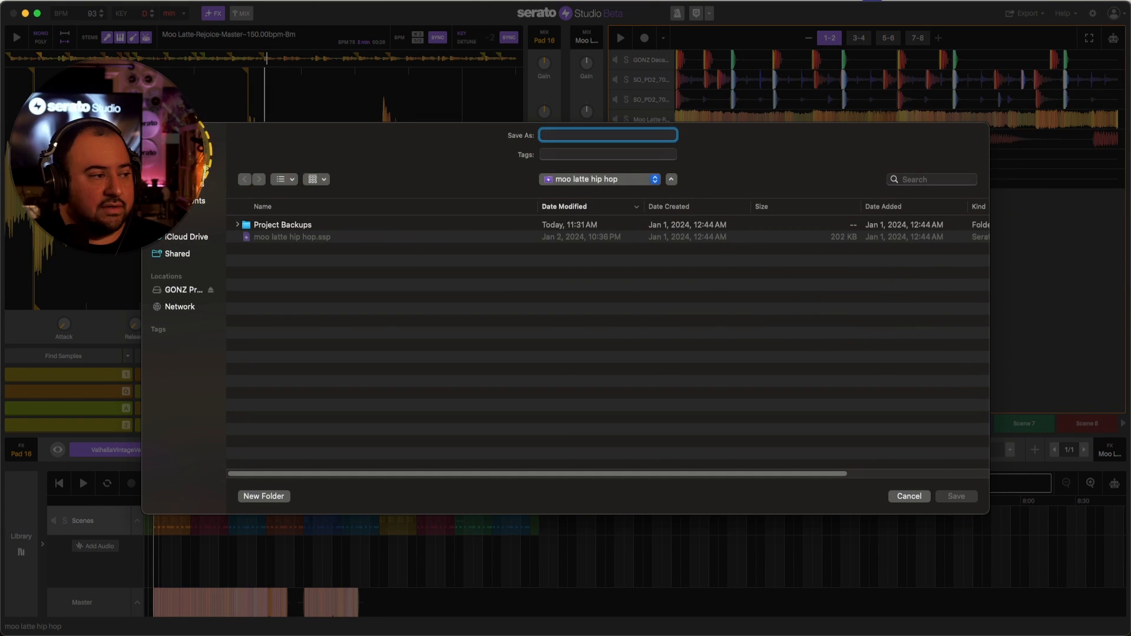
pyautogui.click(599, 179)
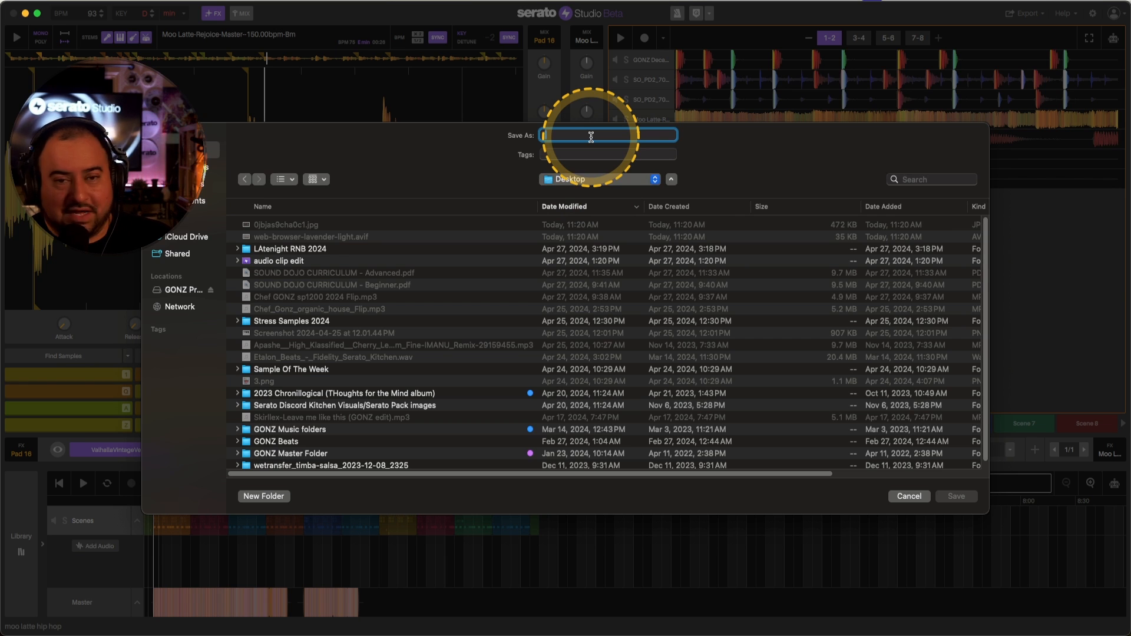
pyautogui.write('M')
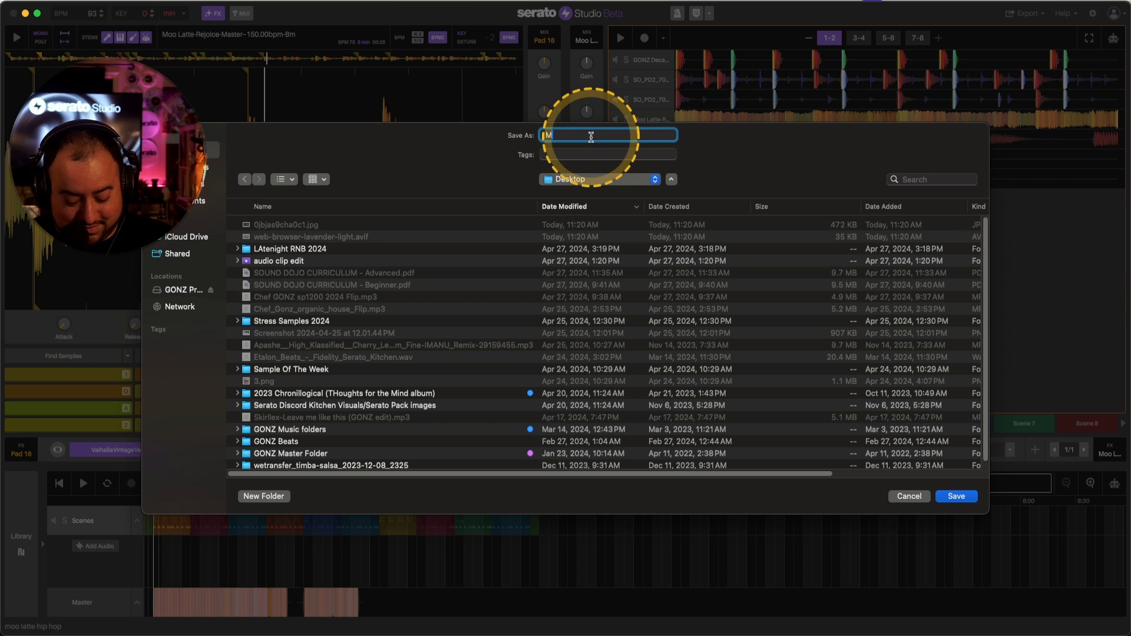
pyautogui.write('oo latte (93BPm')
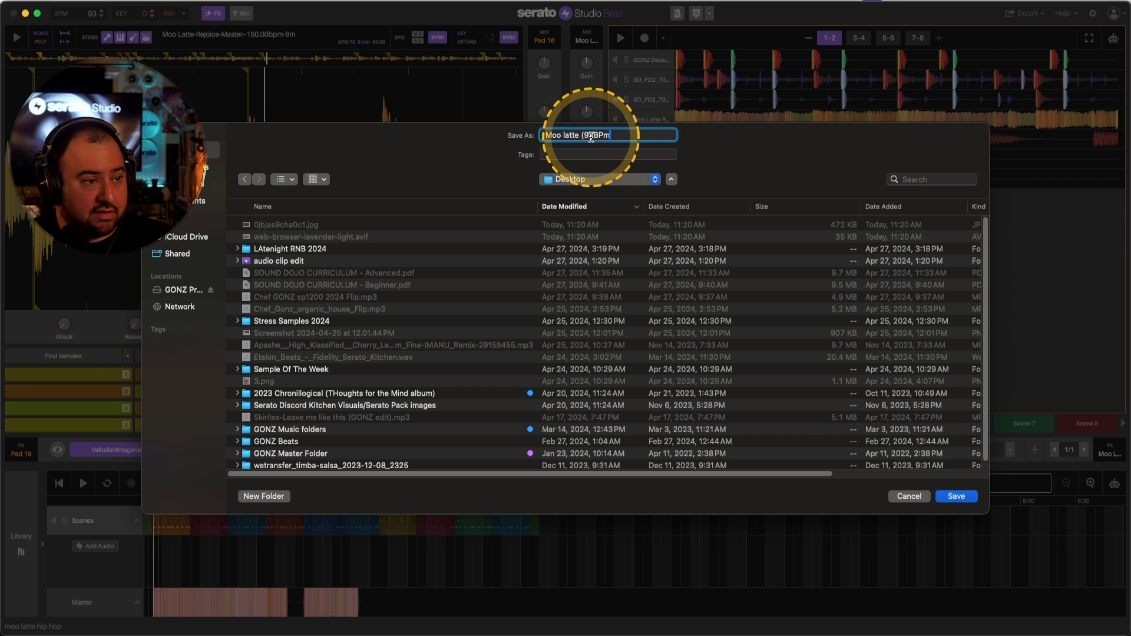
pyautogui.write('Dmin)')
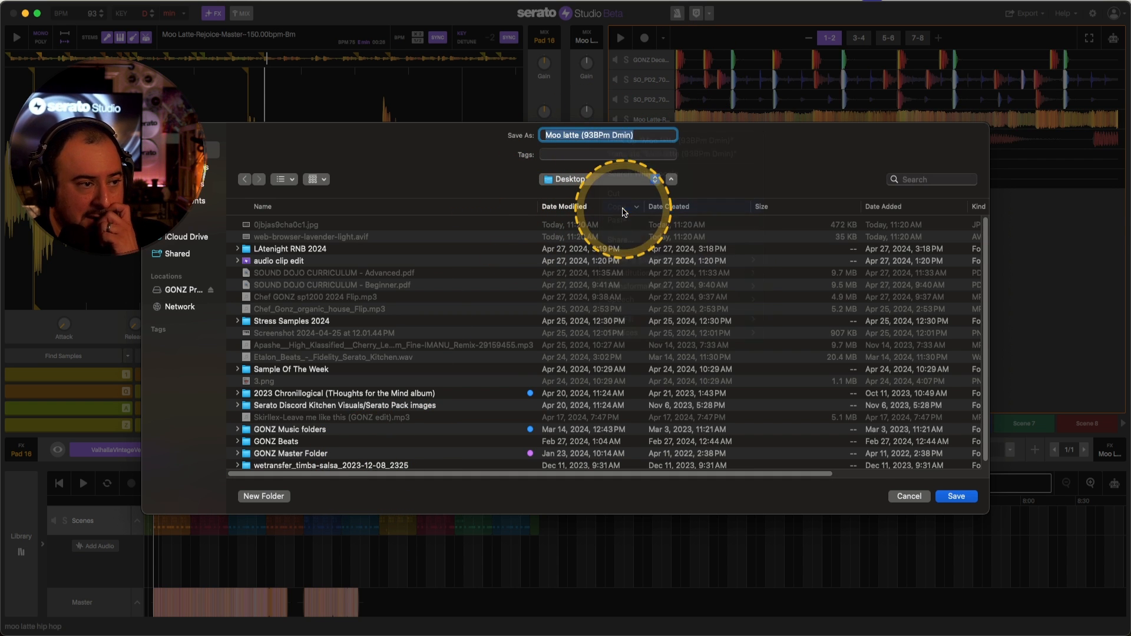
# Create a Desktop folder named 'Moo latte (93BPm Dmin)' as the export destination
pyautogui.click(264, 496)
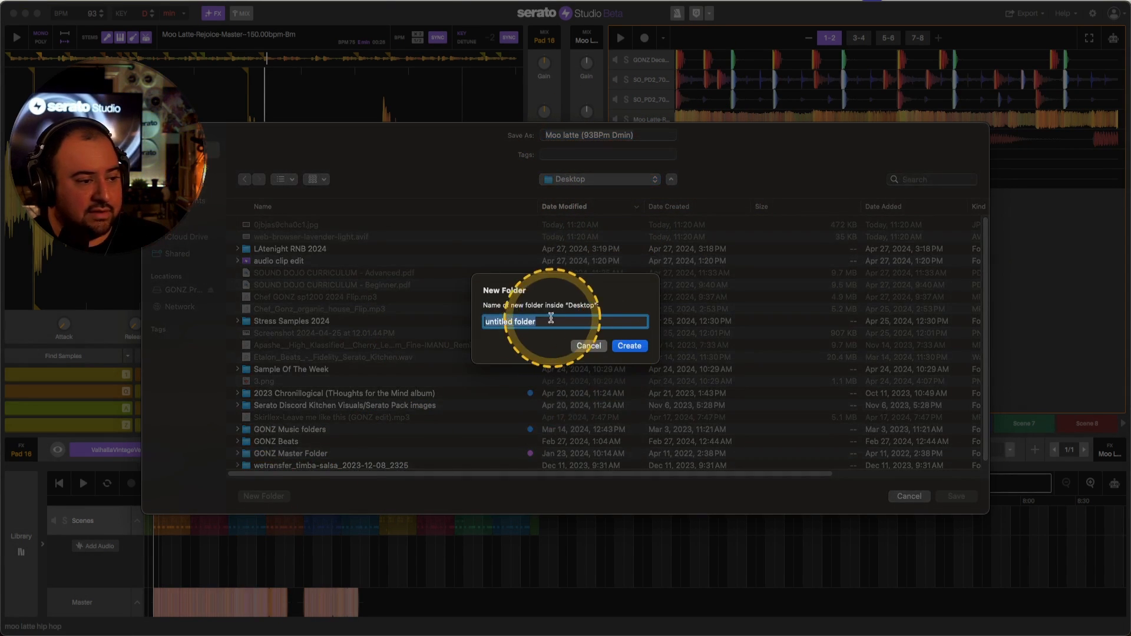
pyautogui.write('Moo latte (93BPm Dmin)')
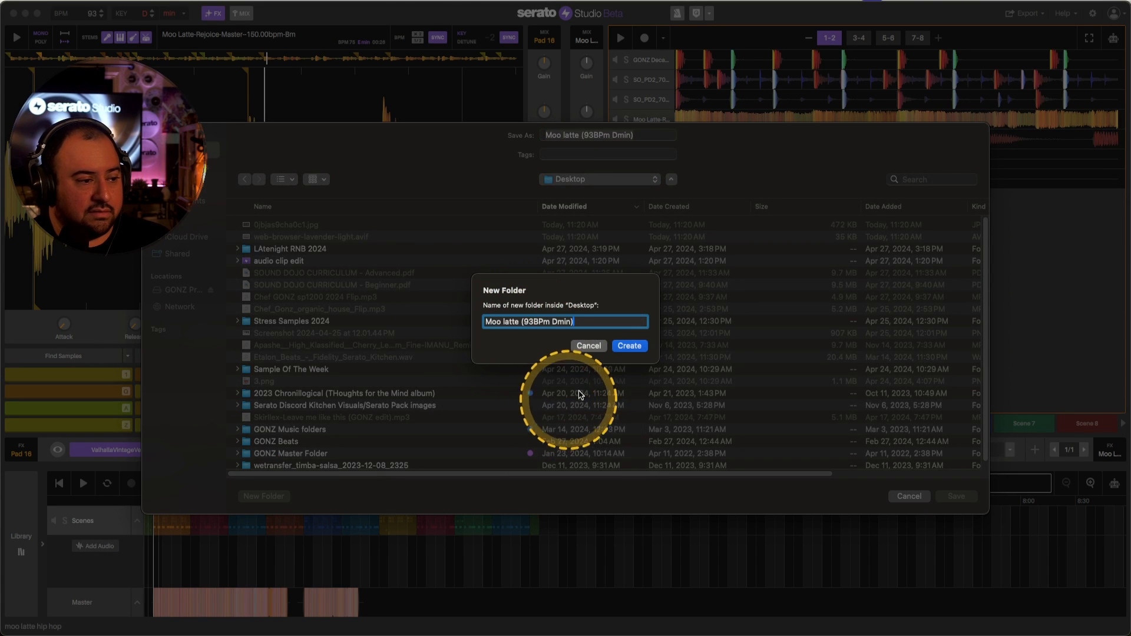
pyautogui.click(629, 346)
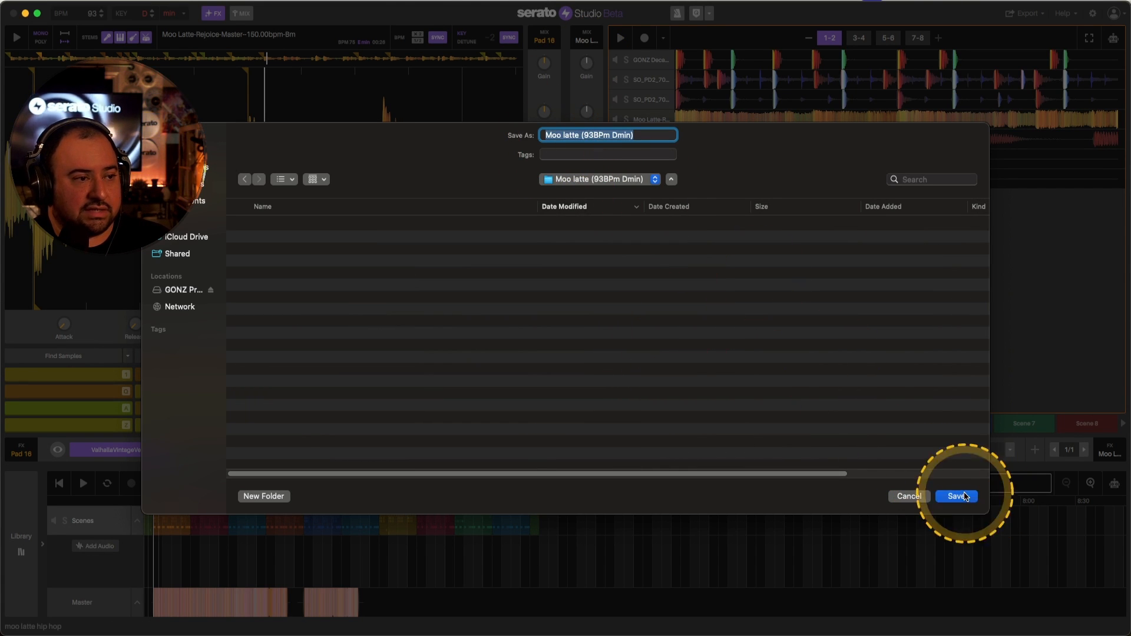
# Save the stems into the Moo latte folder, then quit without saving project changes
pyautogui.click(956, 495)
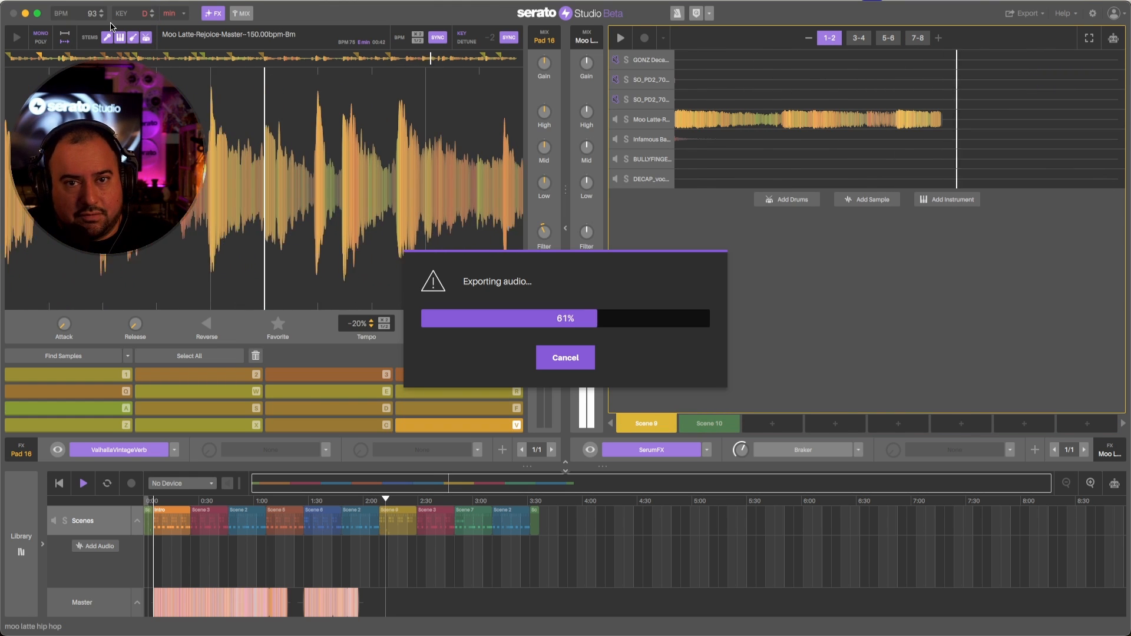
pyautogui.click(858, 38)
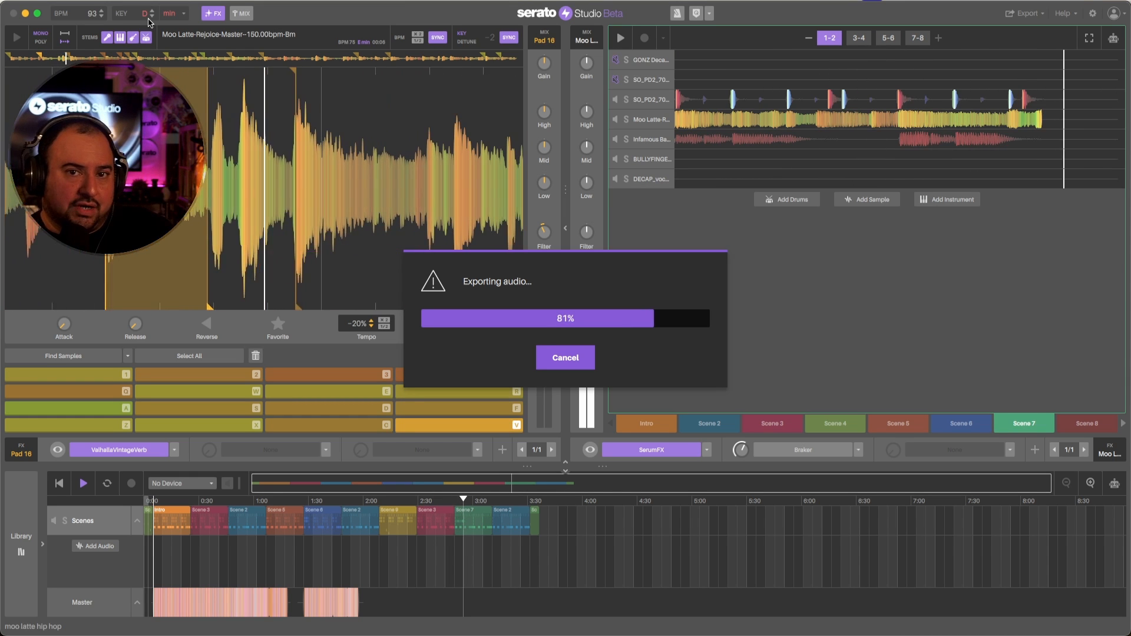
pyautogui.click(857, 37)
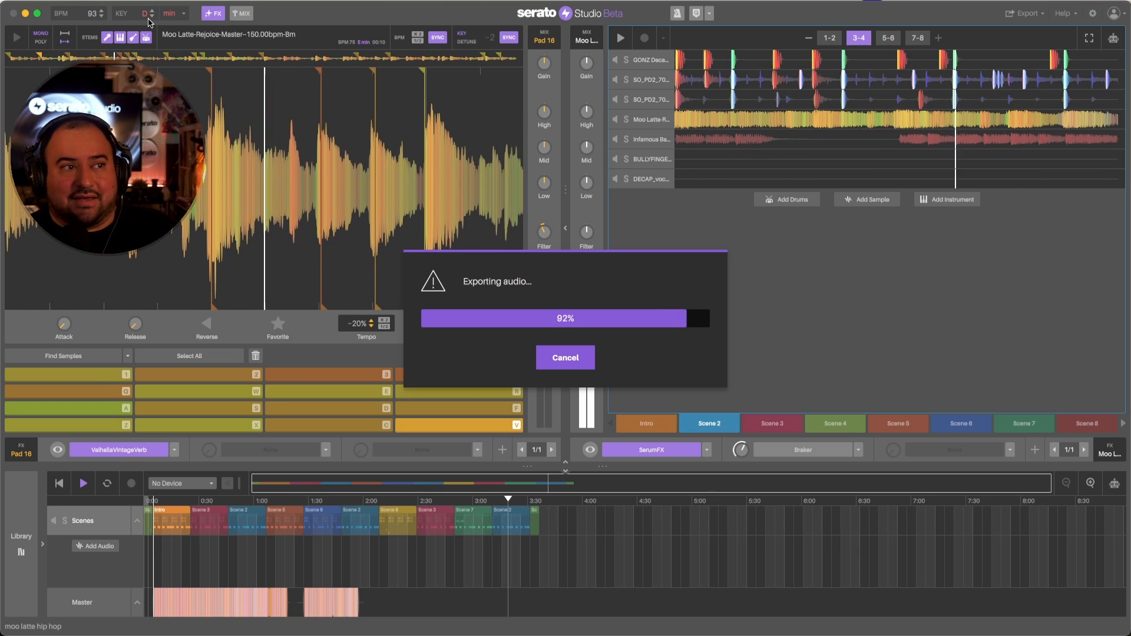
pyautogui.click(887, 38)
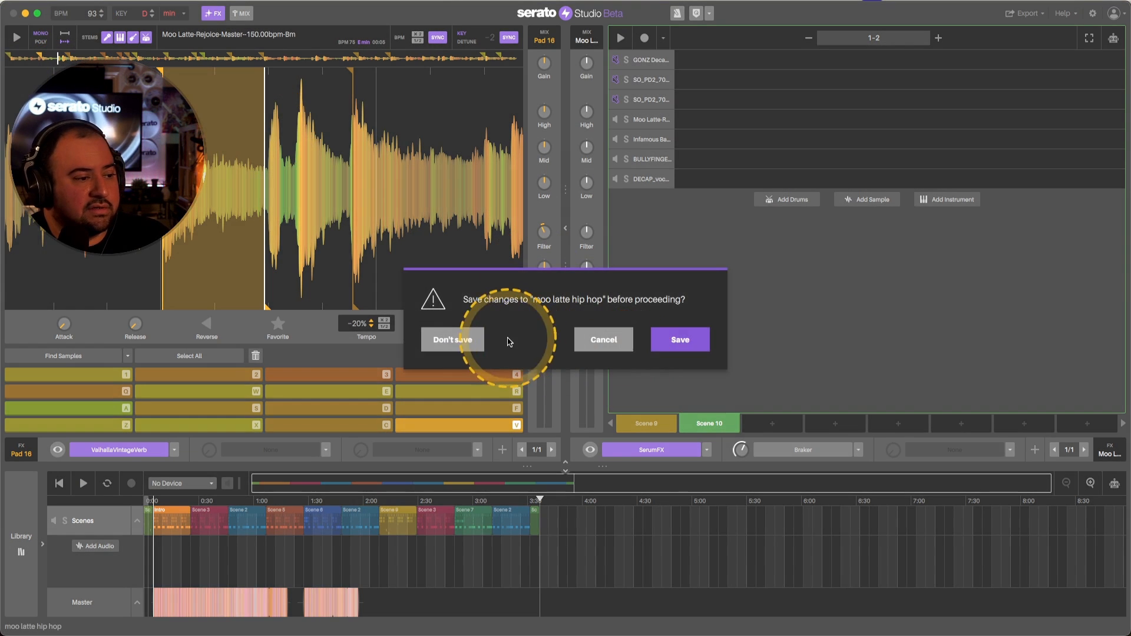
pyautogui.click(452, 339)
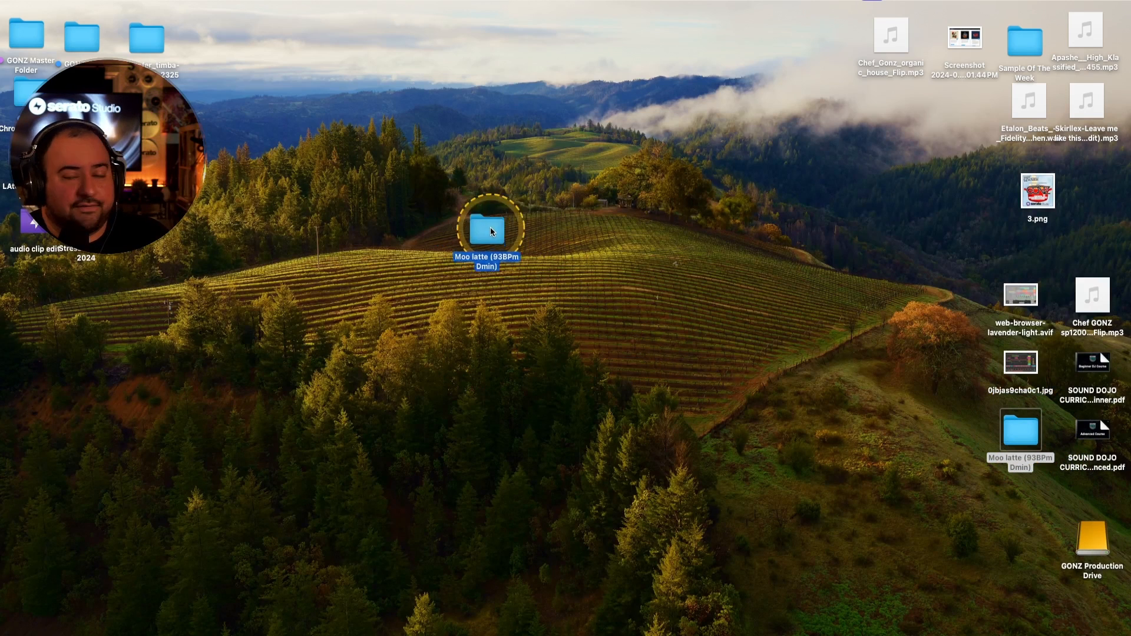
pyautogui.doubleClick(491, 230)
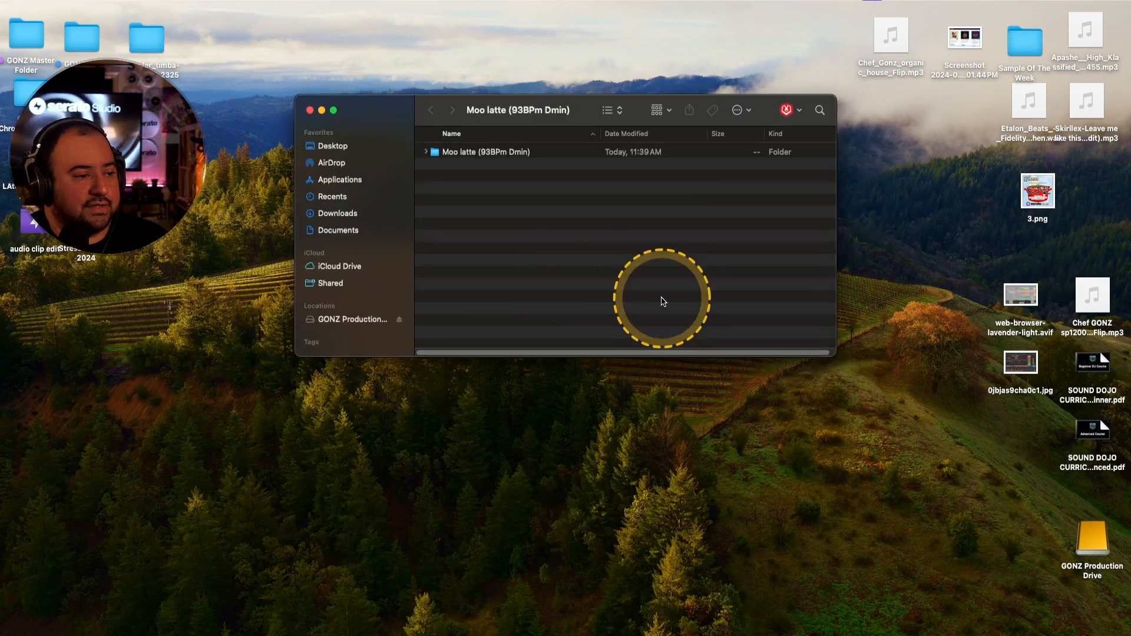
pyautogui.click(472, 152)
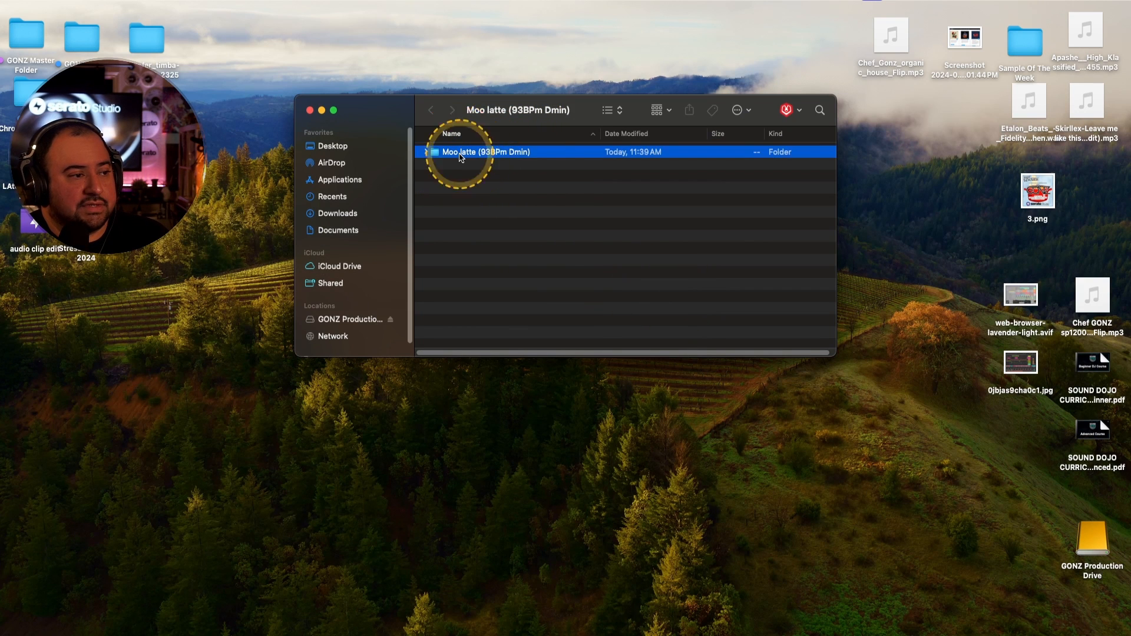
pyautogui.doubleClick(485, 151)
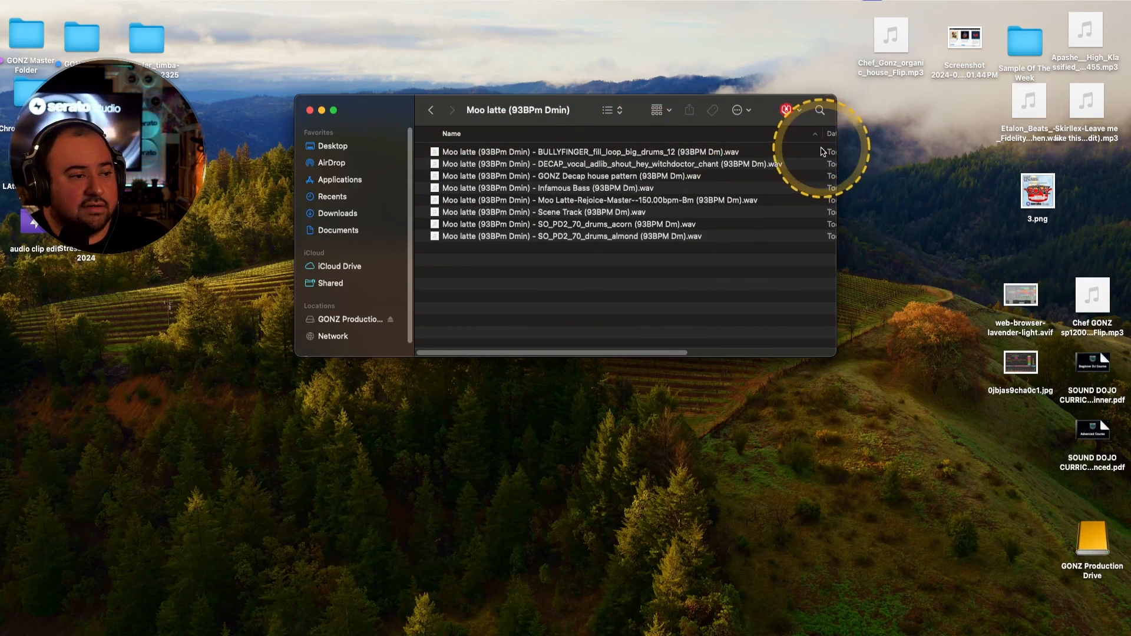
pyautogui.moveTo(610, 167)
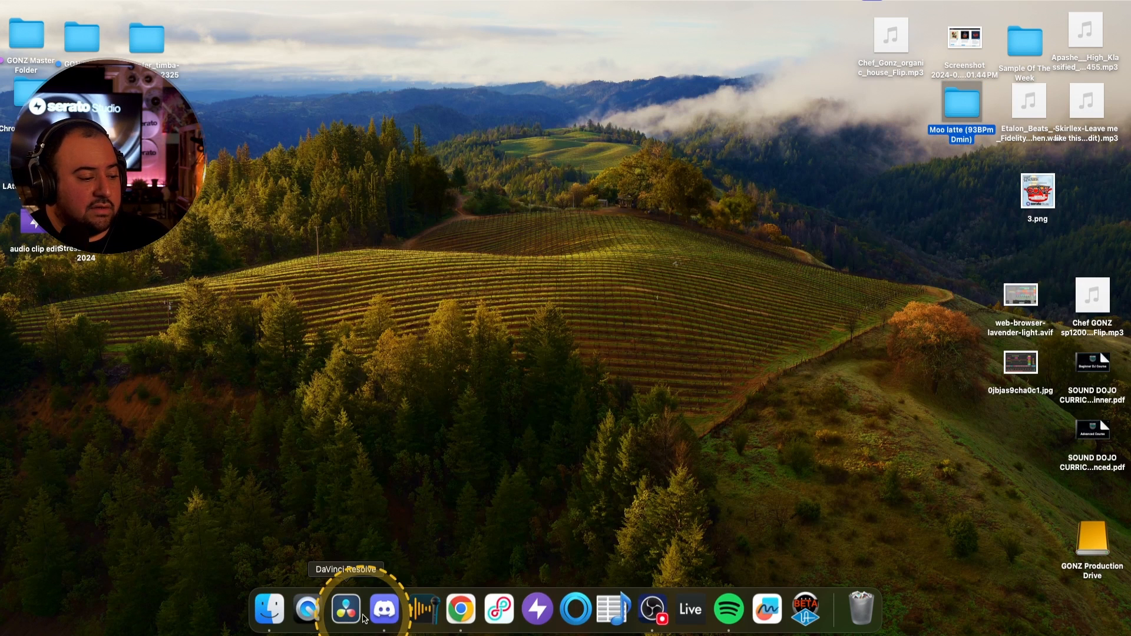
pyautogui.moveTo(689, 624)
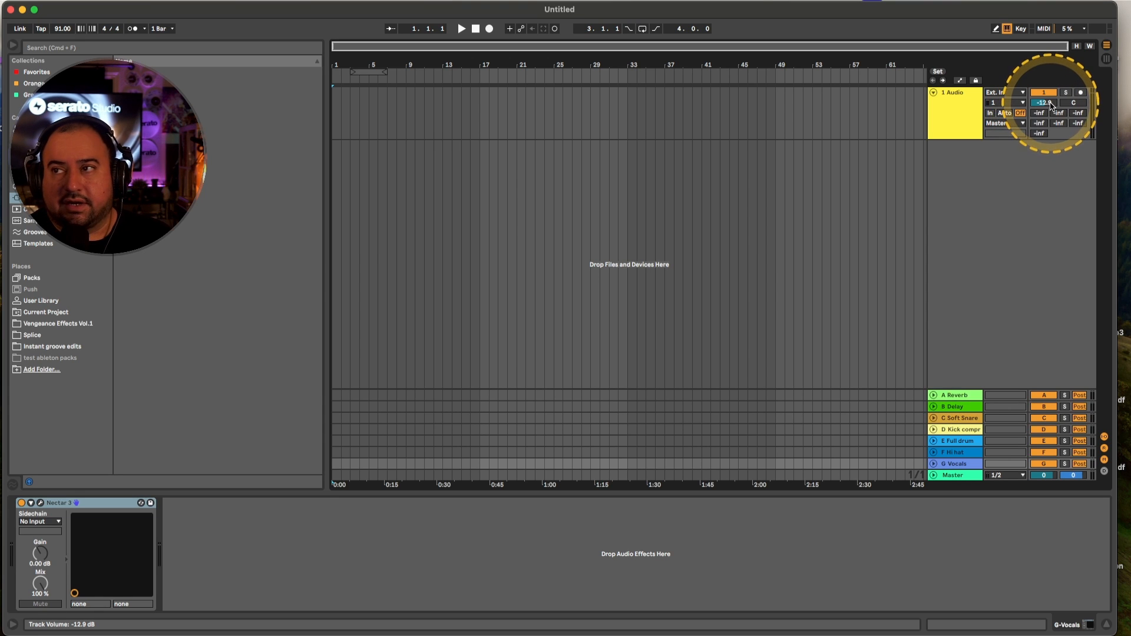
# Adjust the audio track volume up and down until it settles at -6.0 dB
pyautogui.moveTo(1040, 102); pyautogui.dragTo(1041, 99)
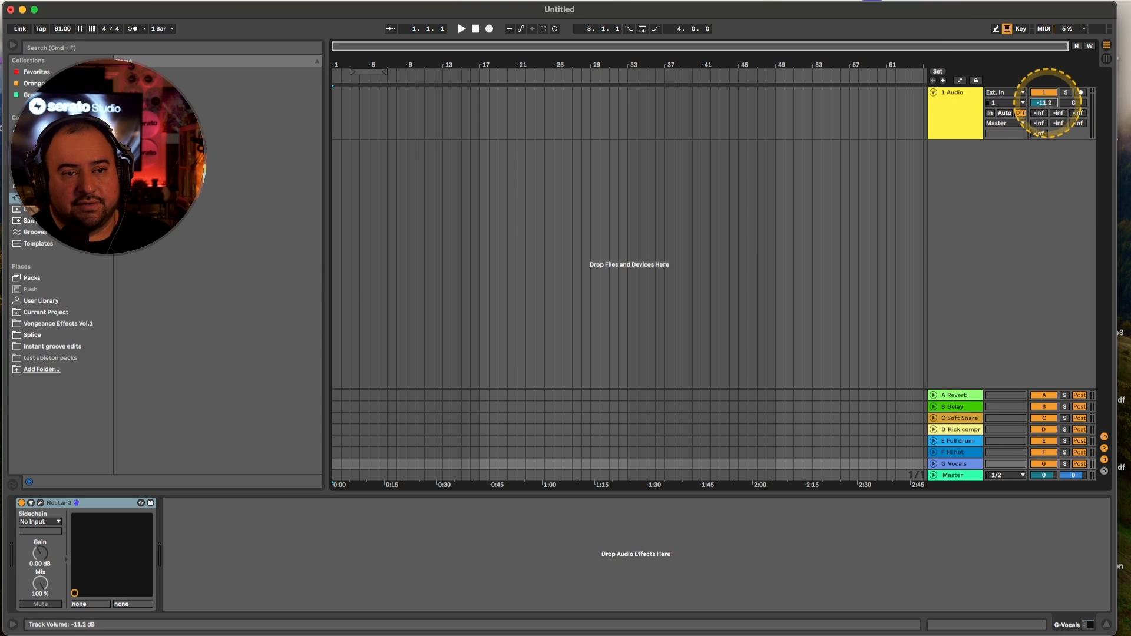
pyautogui.moveTo(1041, 102); pyautogui.dragTo(1041, 87)
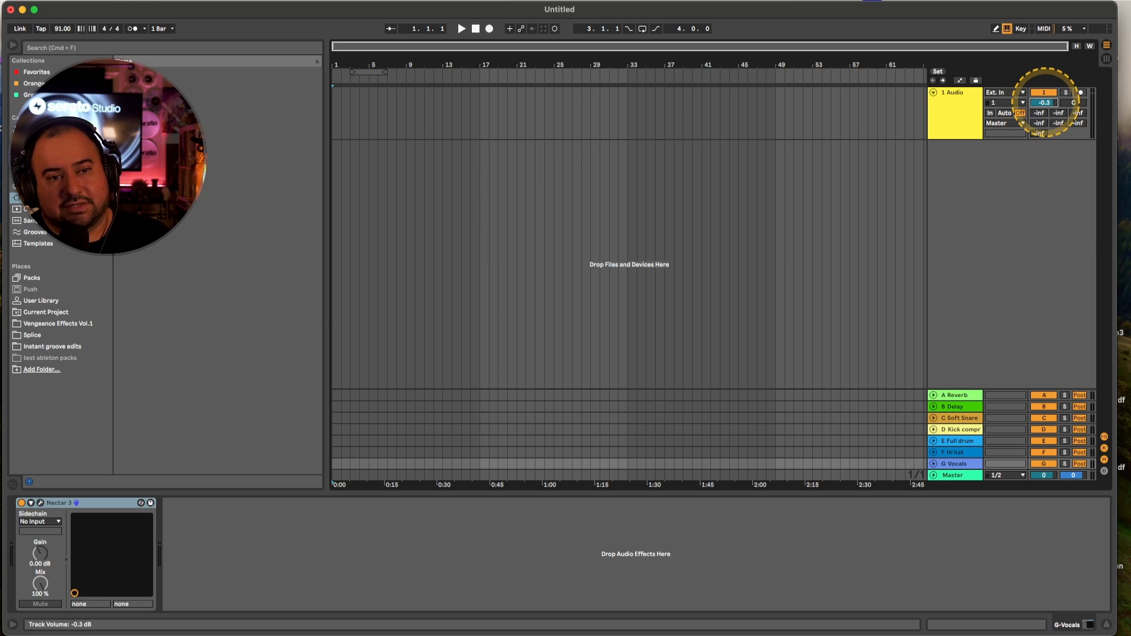
pyautogui.moveTo(1042, 103); pyautogui.dragTo(1042, 115)
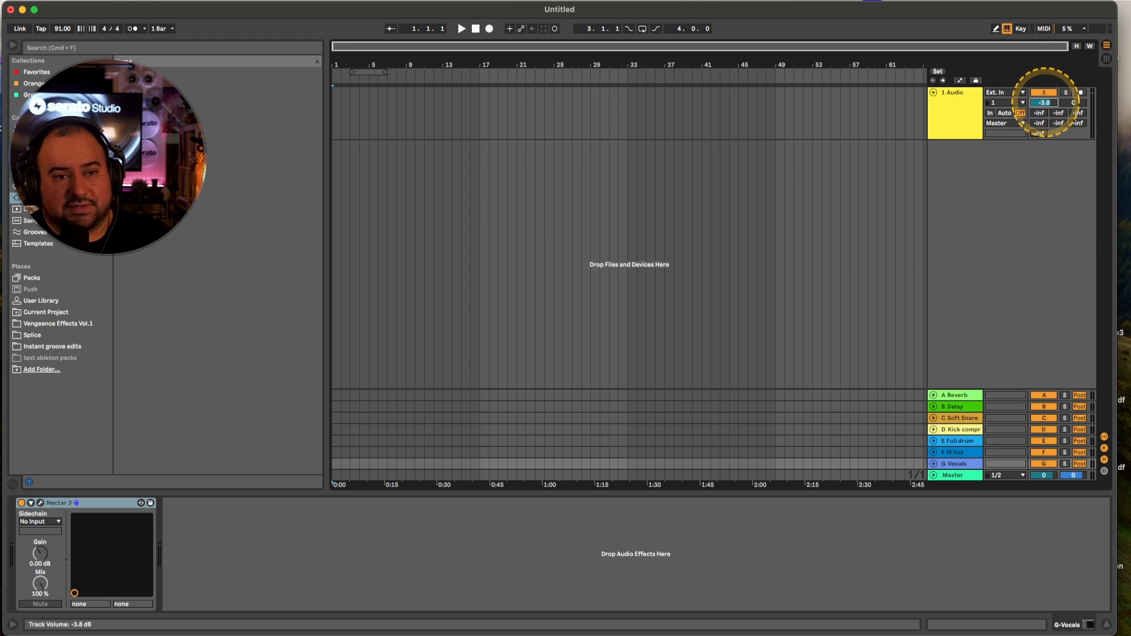
pyautogui.moveTo(1042, 102); pyautogui.dragTo(1042, 86)
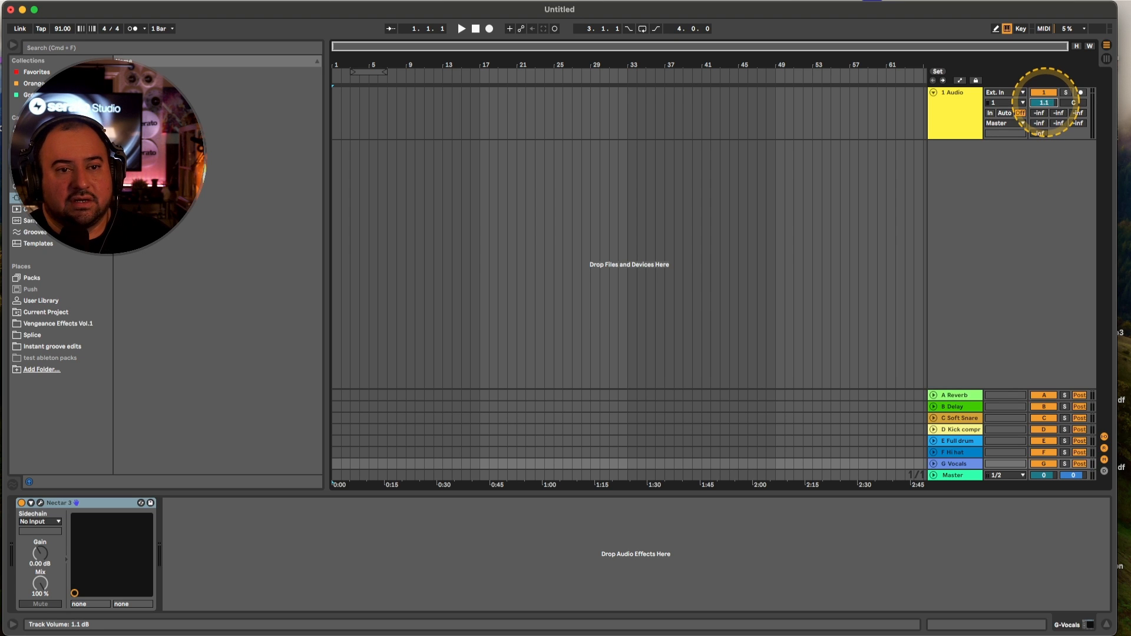
pyautogui.moveTo(1043, 102); pyautogui.dragTo(1043, 108)
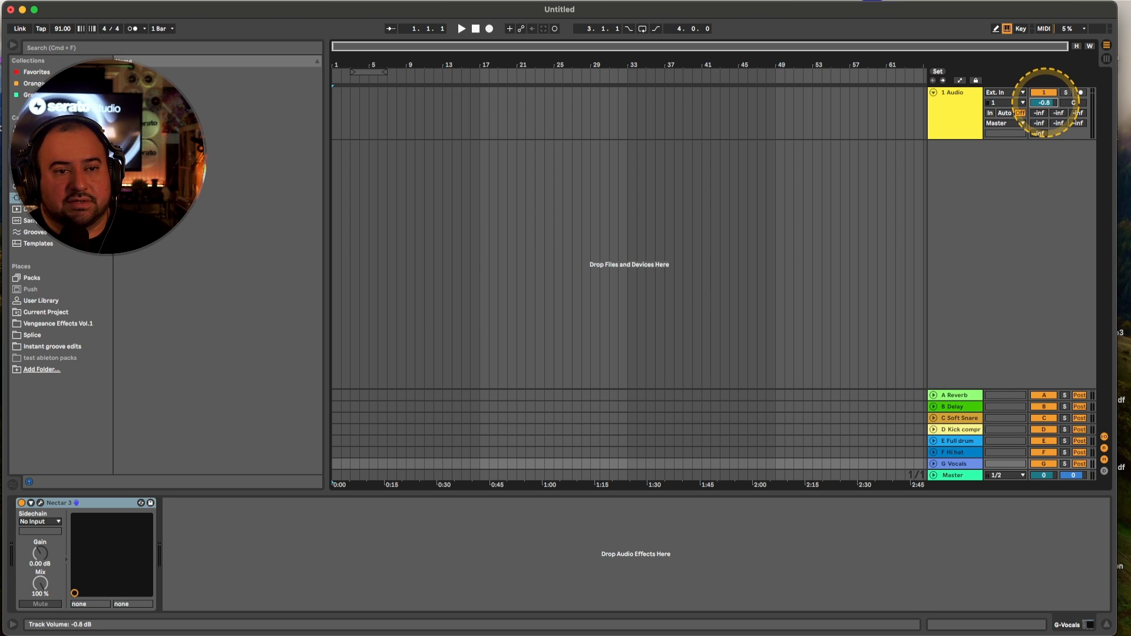
pyautogui.moveTo(1042, 102); pyautogui.dragTo(1042, 116)
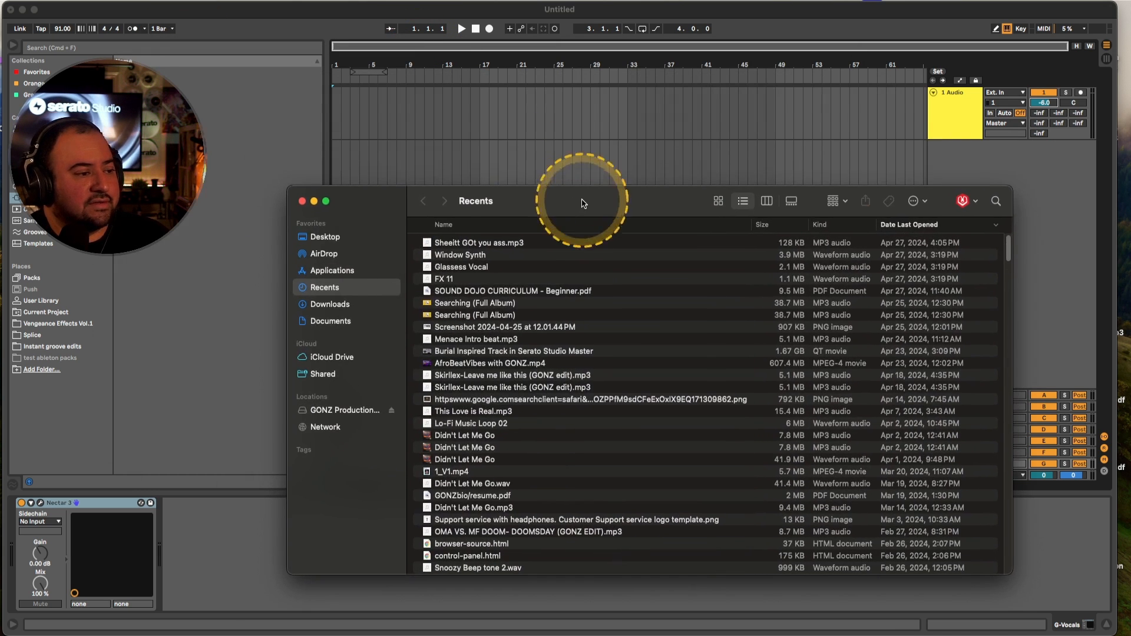
# Select the Moo latte (93BPm Dmin) stem WAVs in Finder and drop them into the set
pyautogui.click(332, 270)
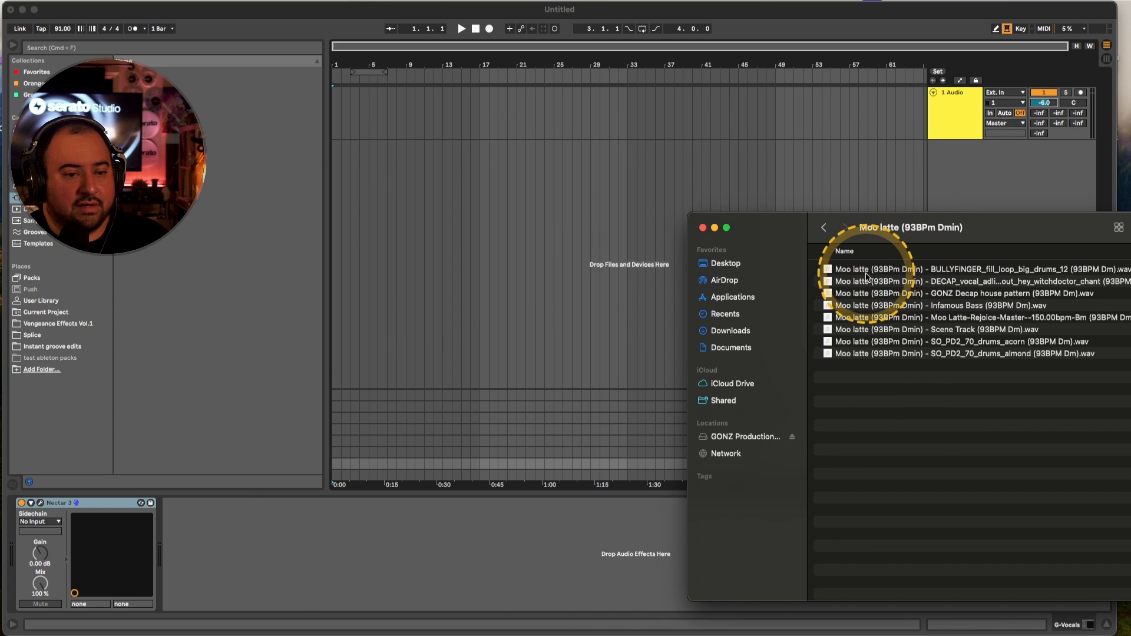
pyautogui.click(931, 269)
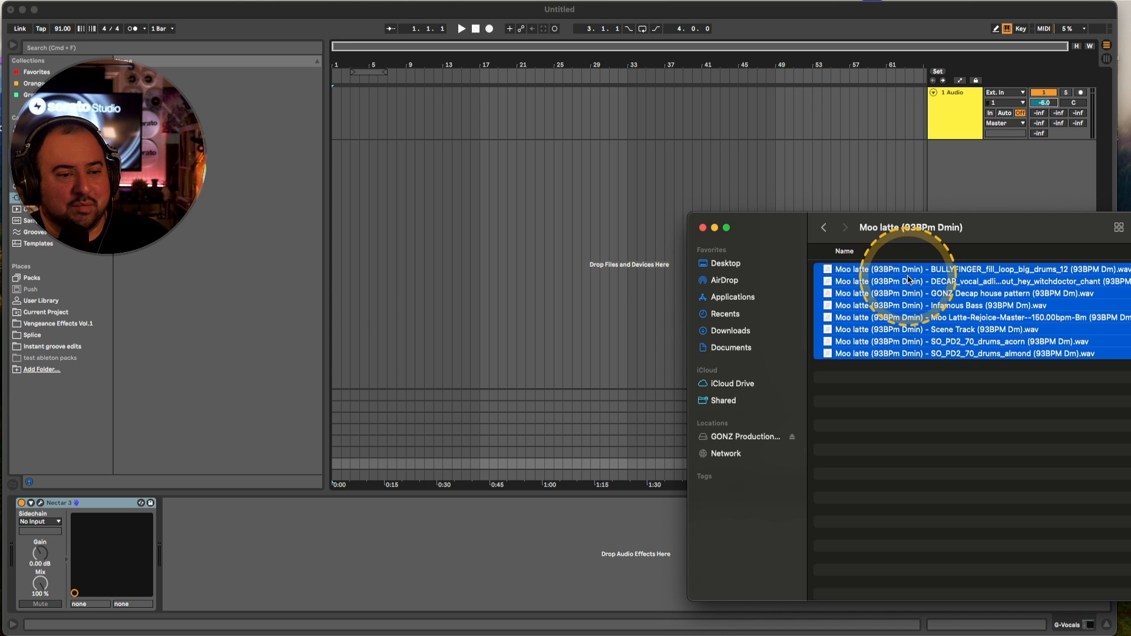
pyautogui.moveTo(909, 281); pyautogui.dragTo(396, 129)
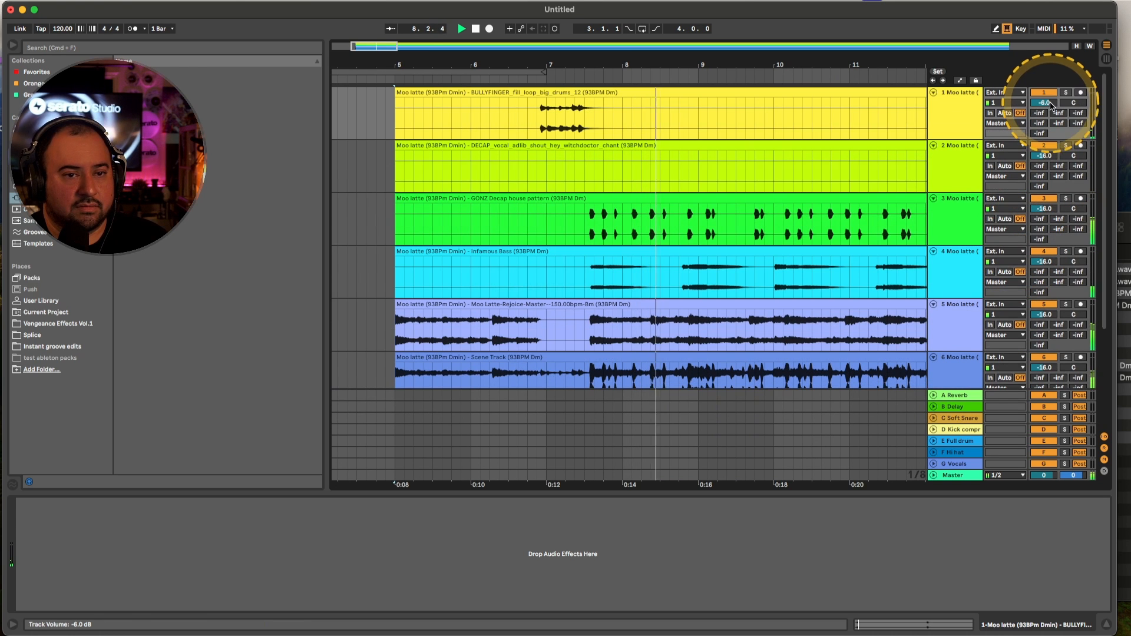
# Lower track 1's BULLYFINGER drum loop volume from -6.0 to -15.1 dB
pyautogui.moveTo(1043, 102); pyautogui.dragTo(1043, 116)
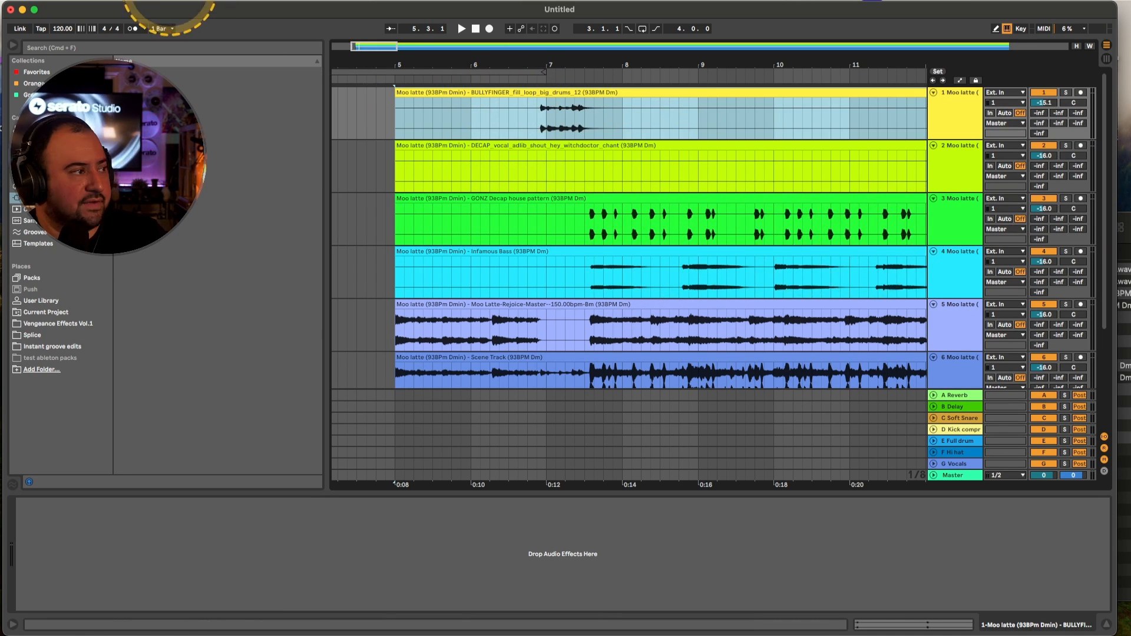
# Review Default Warp Mode in Live's Record/Warp/Launch settings, then close the settings
pyautogui.click(41, 29)
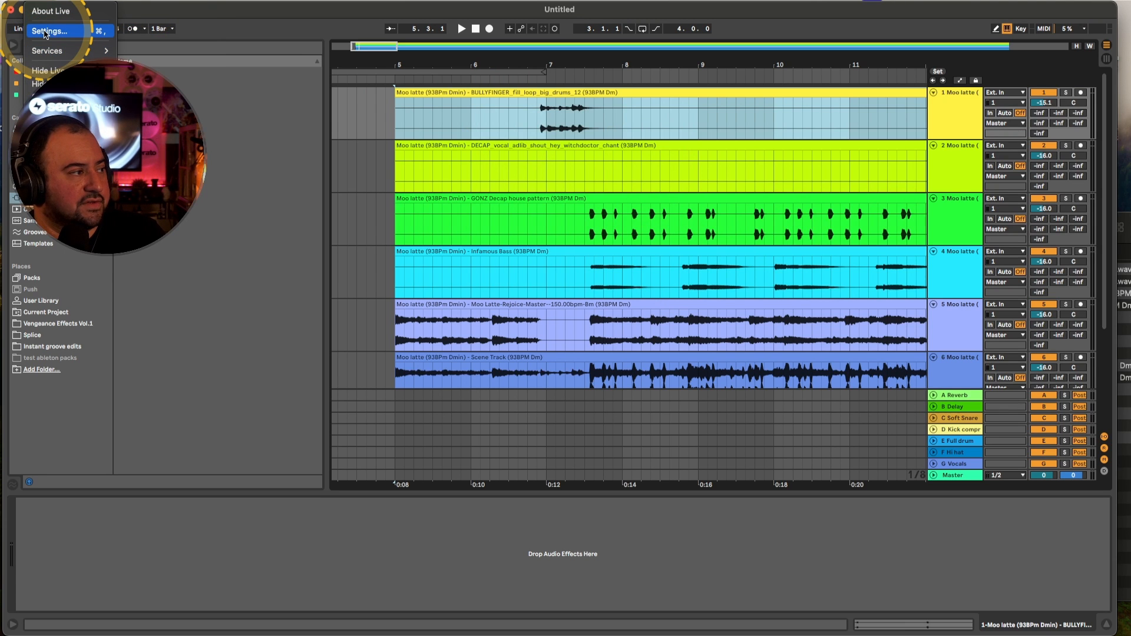
pyautogui.click(47, 29)
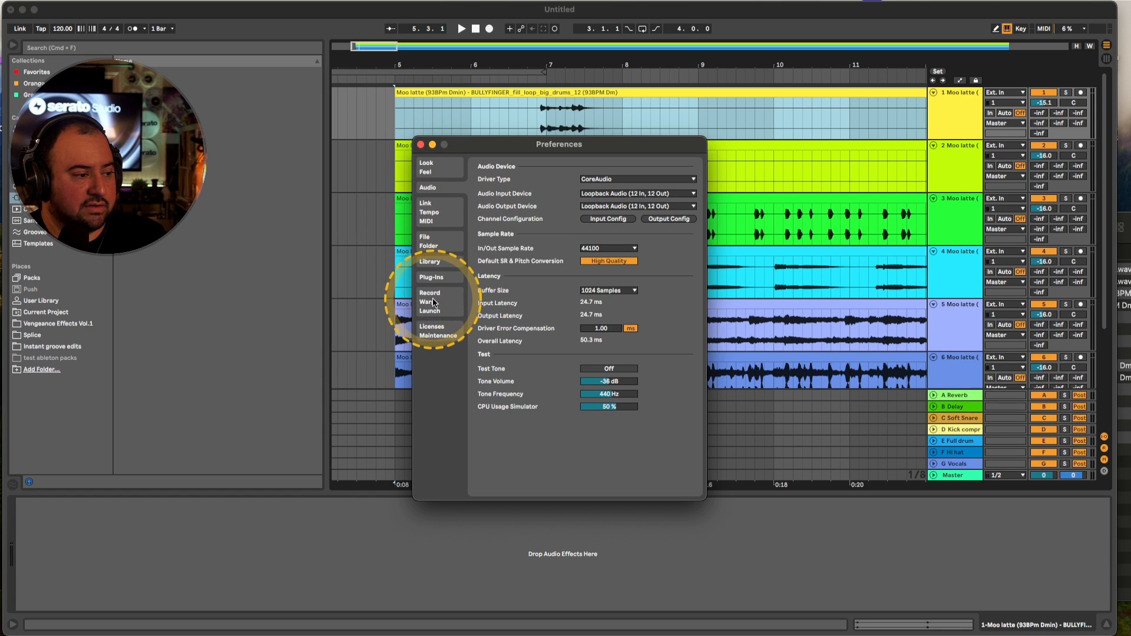
pyautogui.click(429, 293)
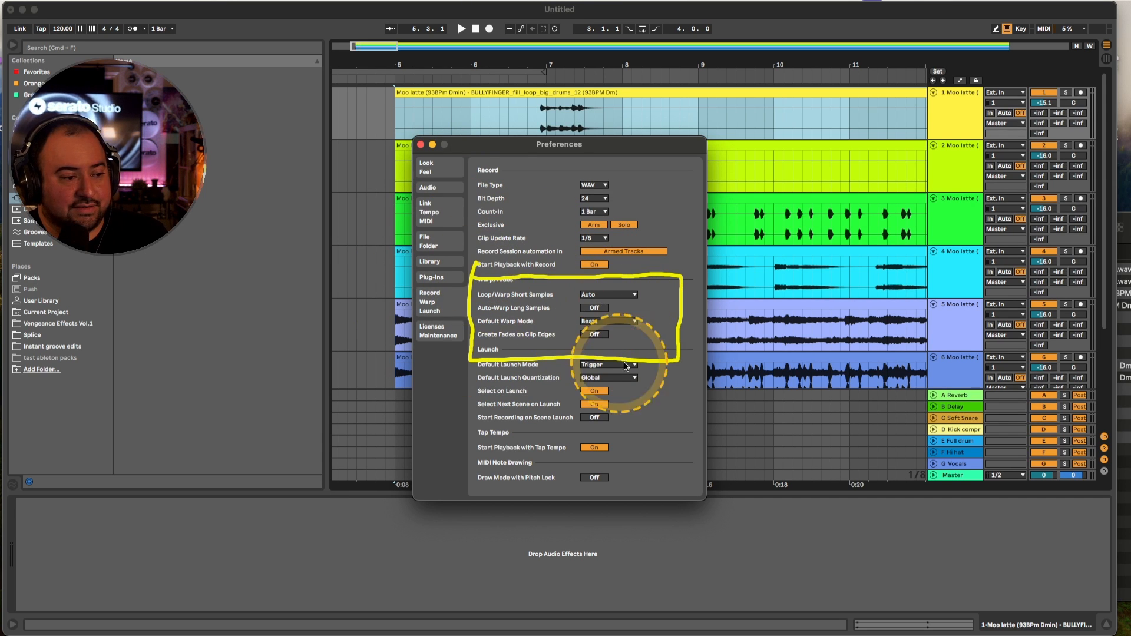
pyautogui.click(593, 404)
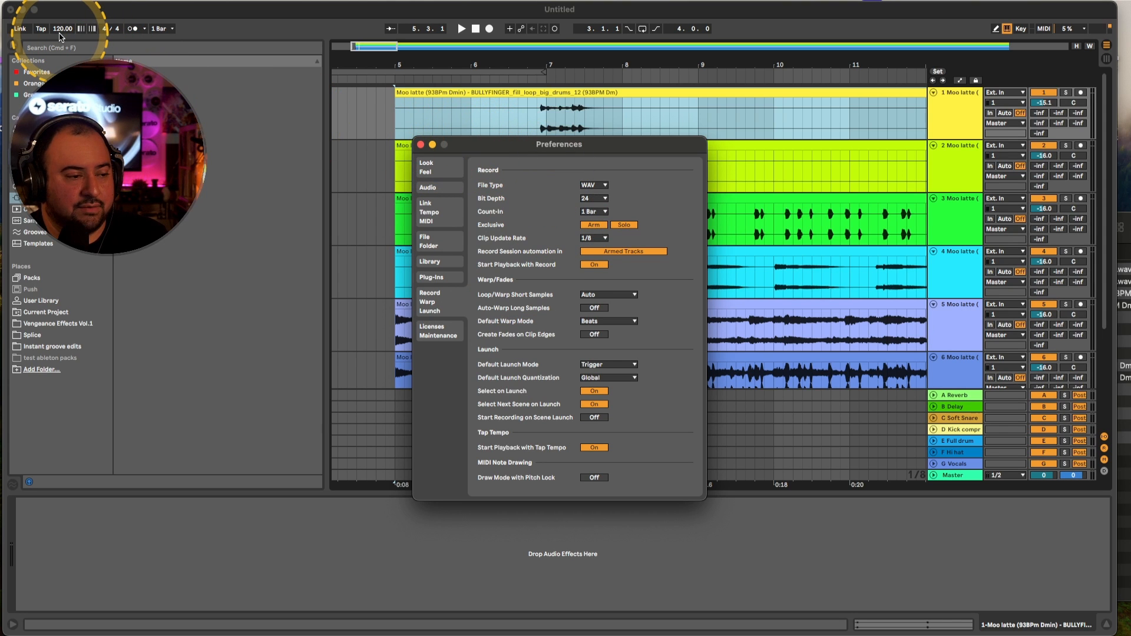
pyautogui.click(593, 308)
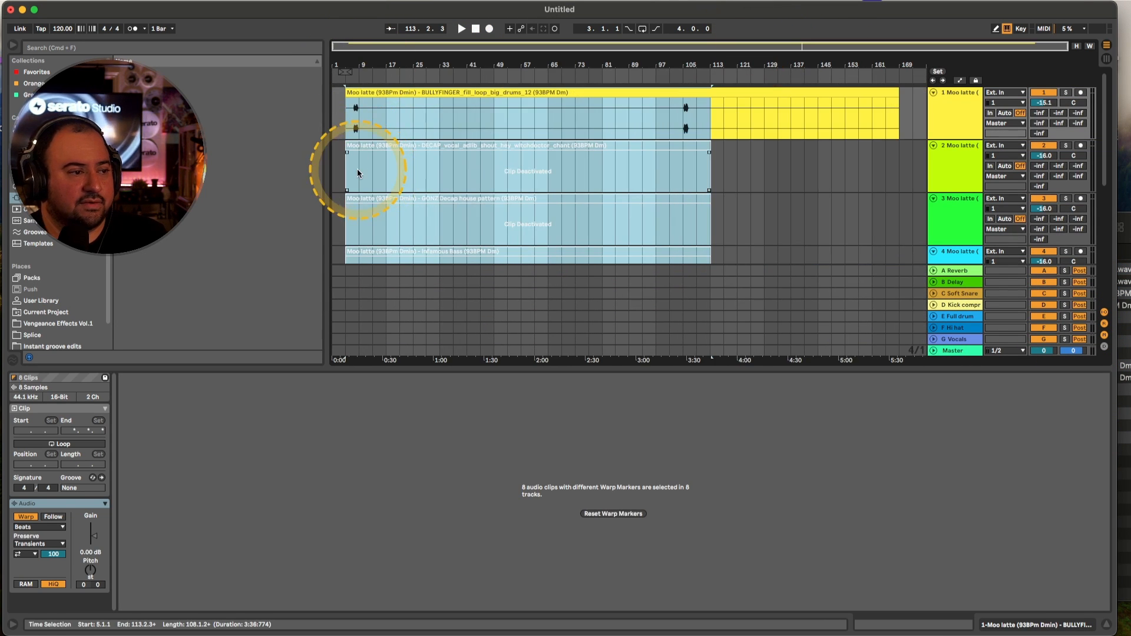
# Scroll the arrangement and bring up the context menu for the eight selected stem clips
pyautogui.scroll(-3)
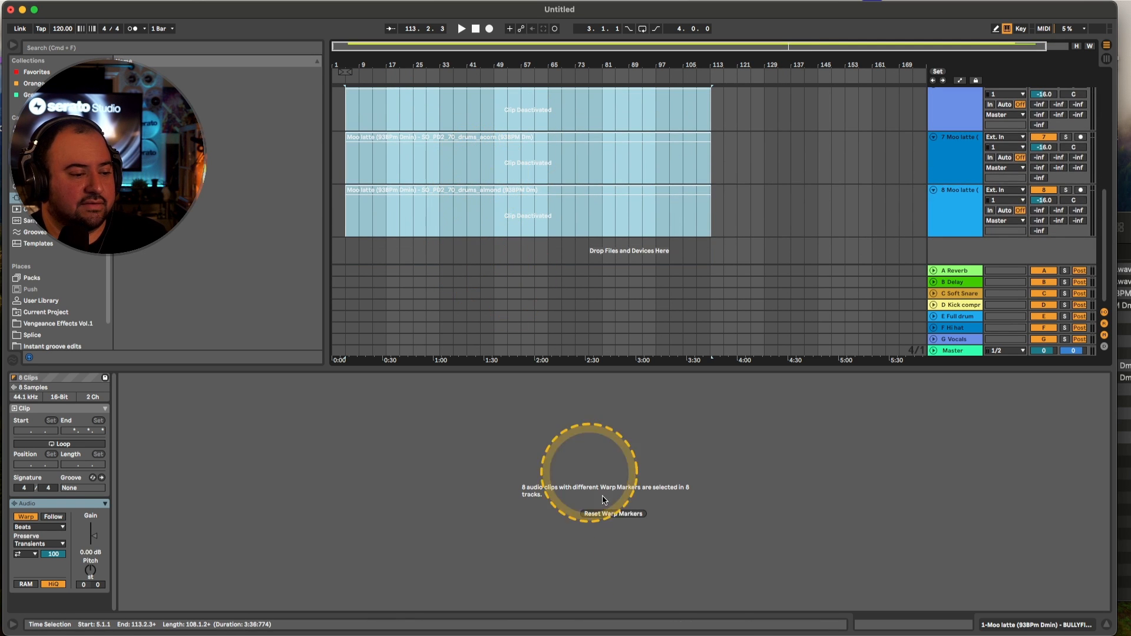
pyautogui.rightClick(461, 194)
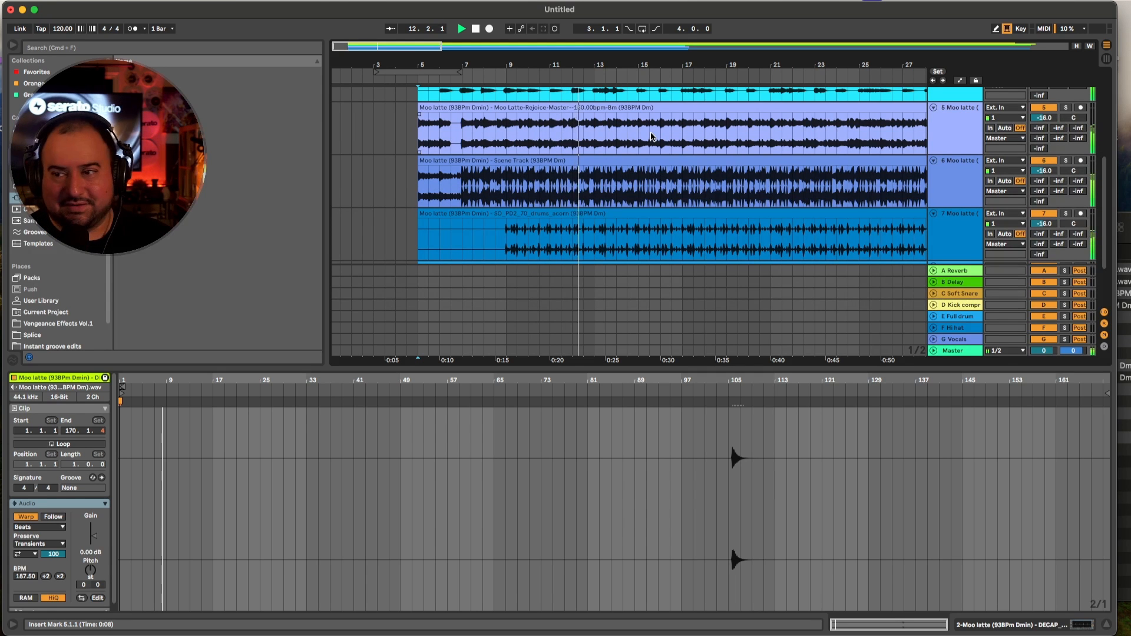
# Select the Moo latte stem clips across the tracks and delete them
pyautogui.click(466, 30)
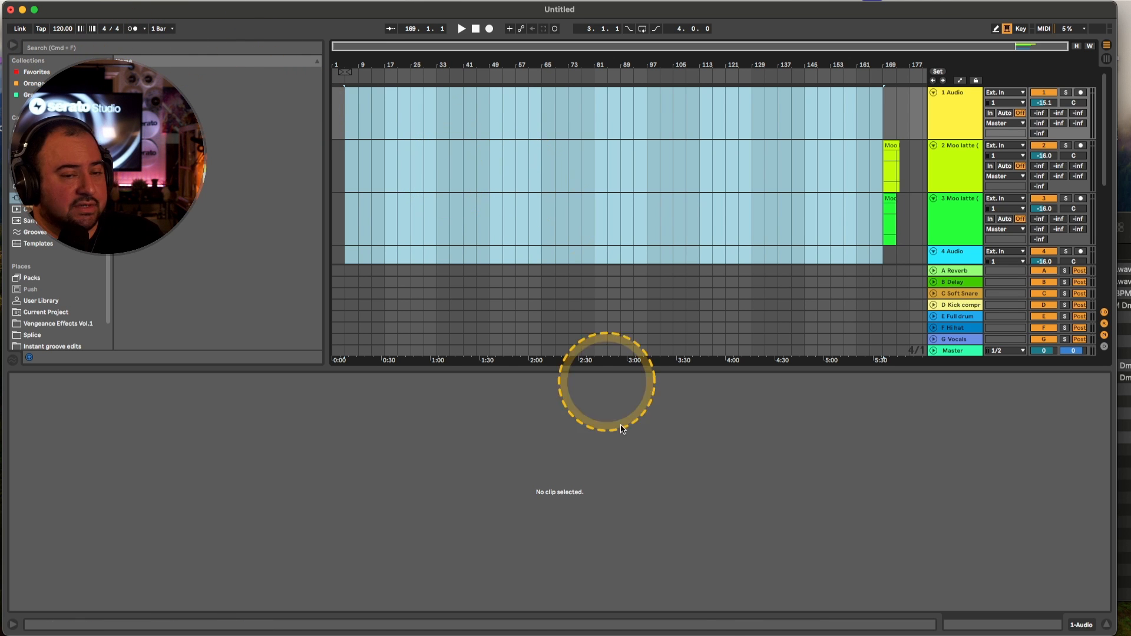
pyautogui.click(887, 171)
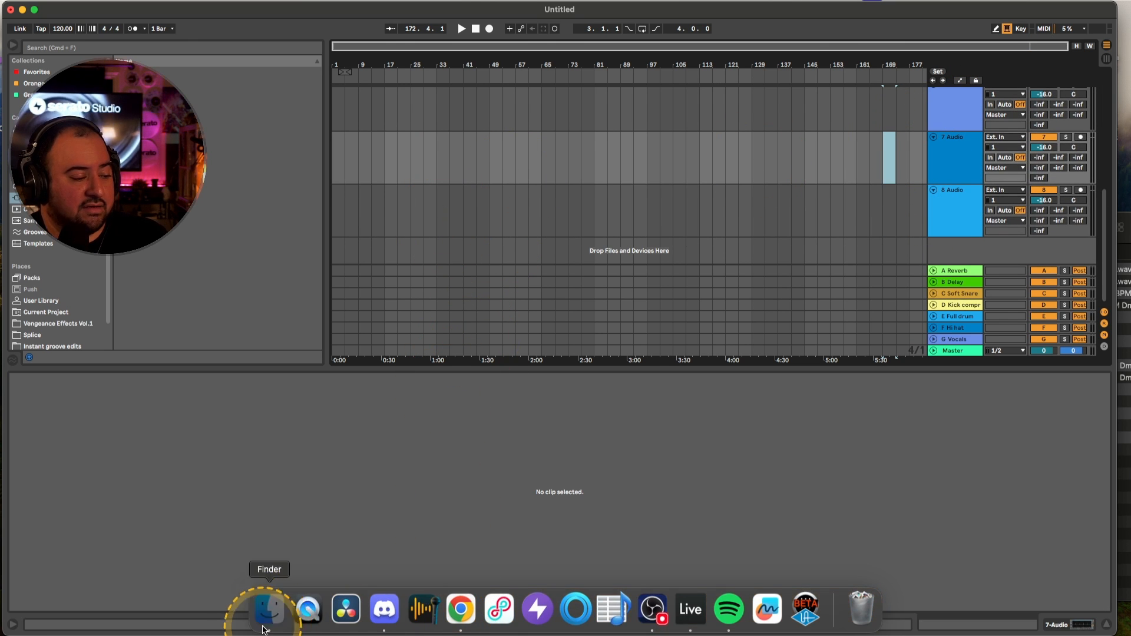
# Bring Finder forward on the Moo latte (93BPm Dmin) folder of stem WAVs
pyautogui.click(270, 611)
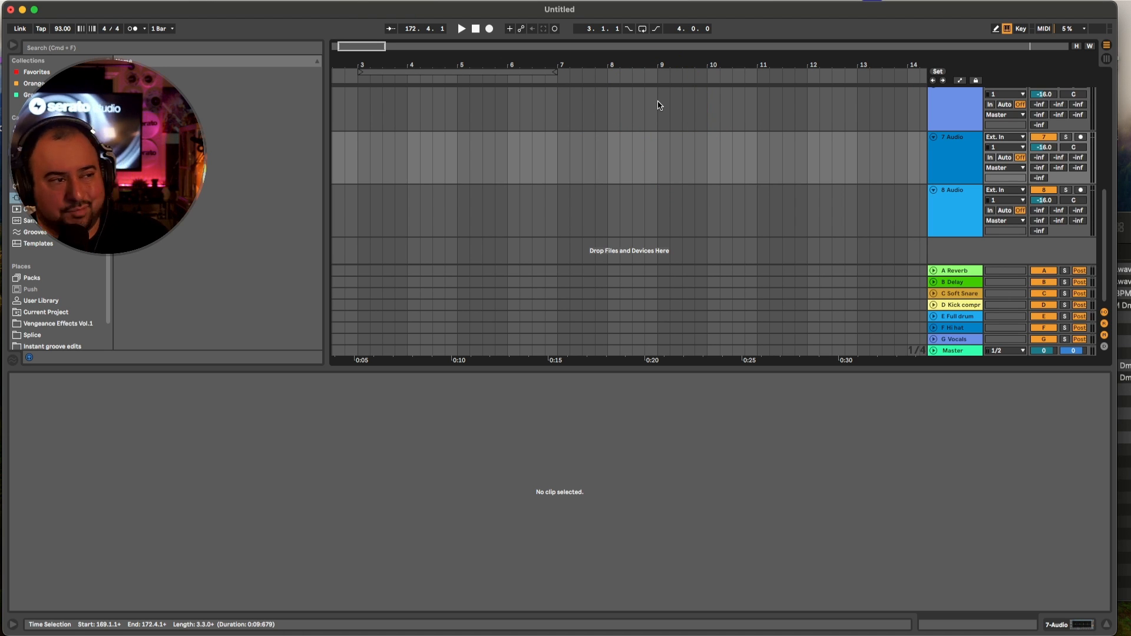
pyautogui.click(269, 610)
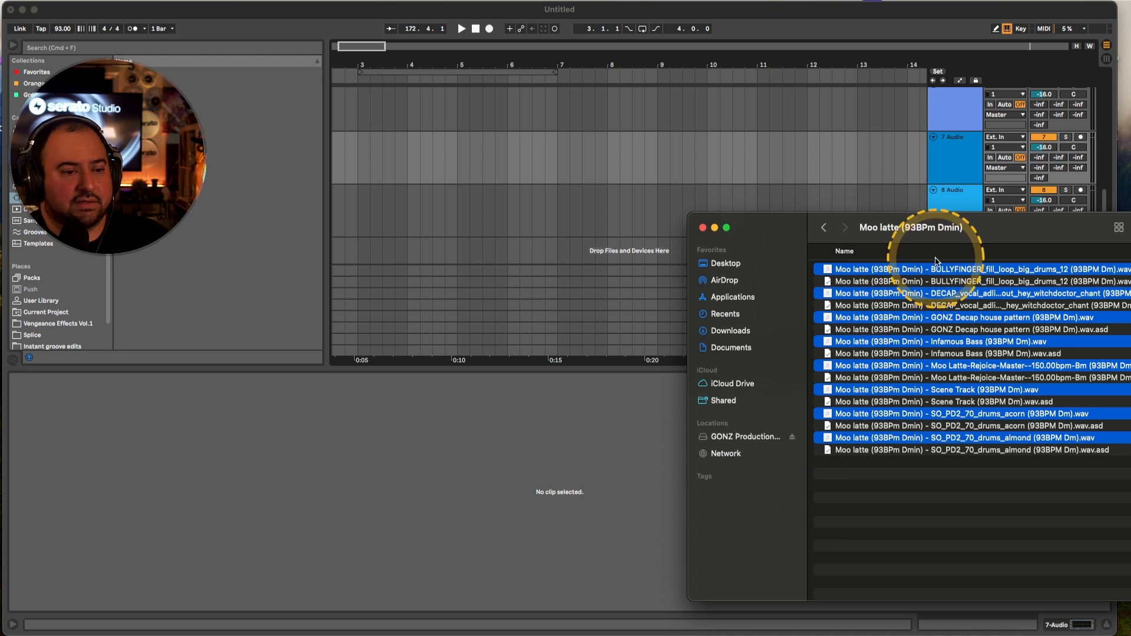
# Drop the selected Moo latte stem WAVs onto the 93 BPM arrangement
pyautogui.moveTo(937, 269); pyautogui.dragTo(548, 137)
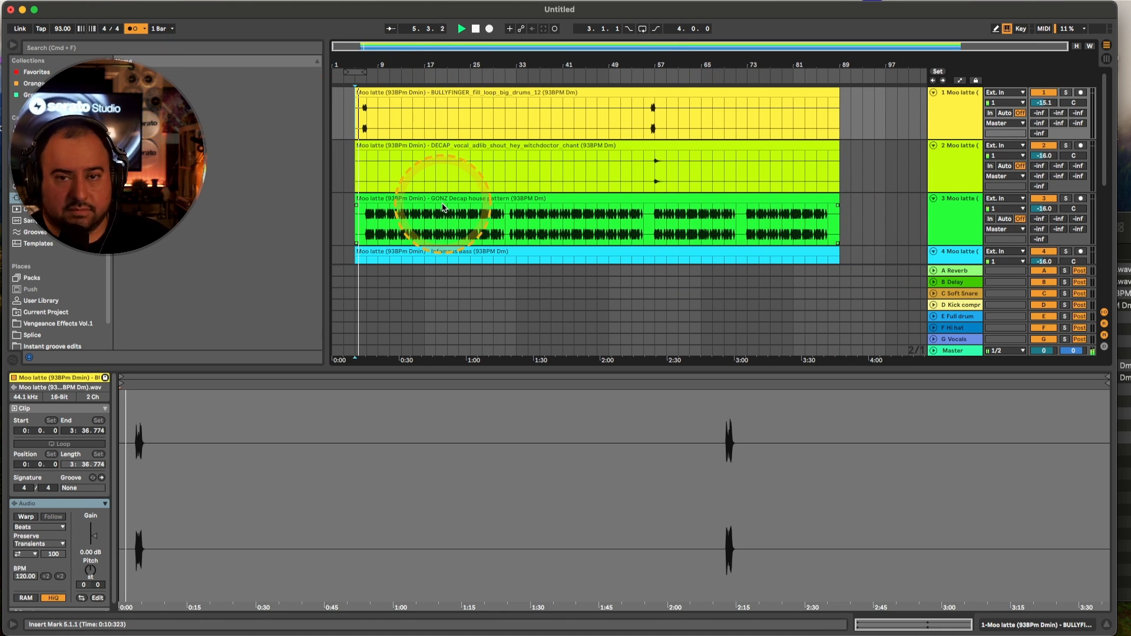
# Set Scene Track and both SO_PD2 drum stem volumes to -12.2 dB
pyautogui.click(461, 28)
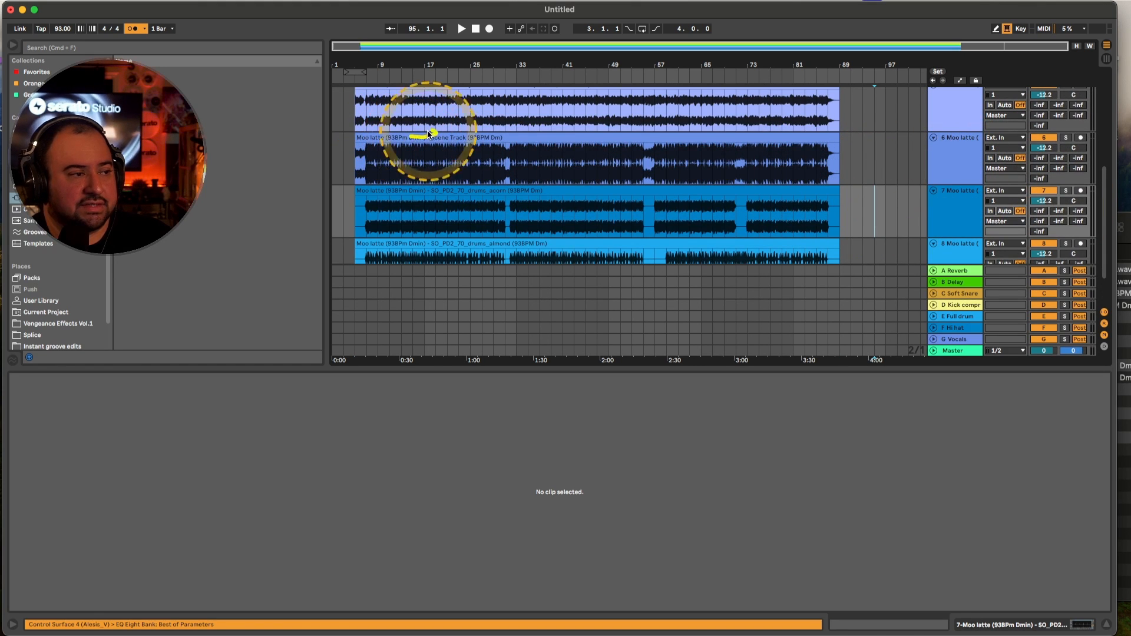
# Select the Scene Track clip and open track 6's header context menu
pyautogui.click(654, 133)
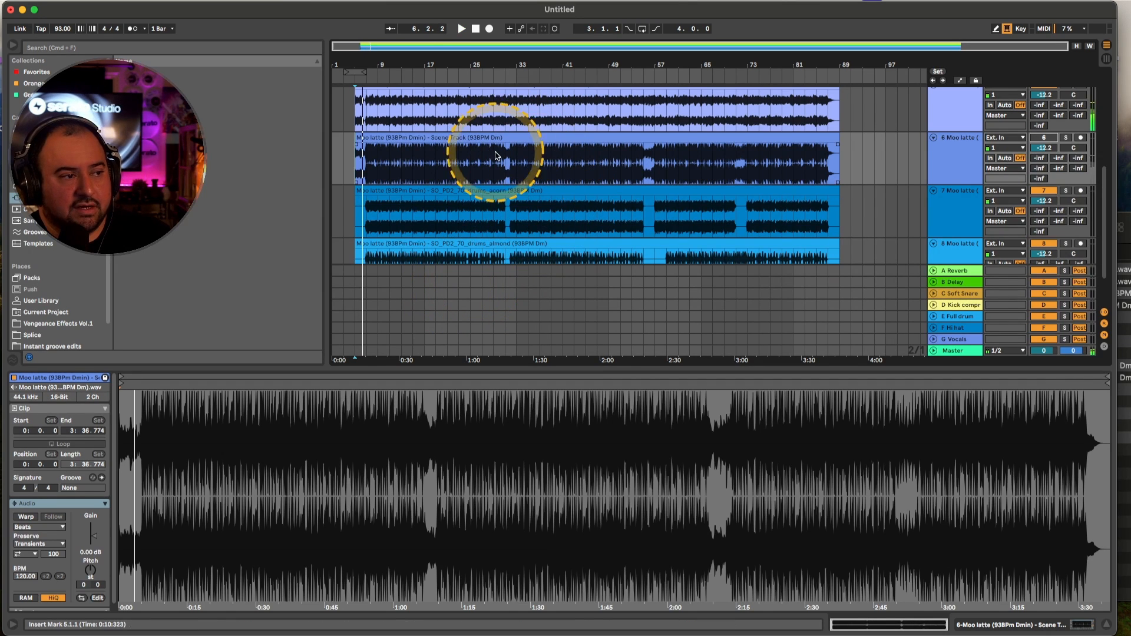
pyautogui.click(486, 142)
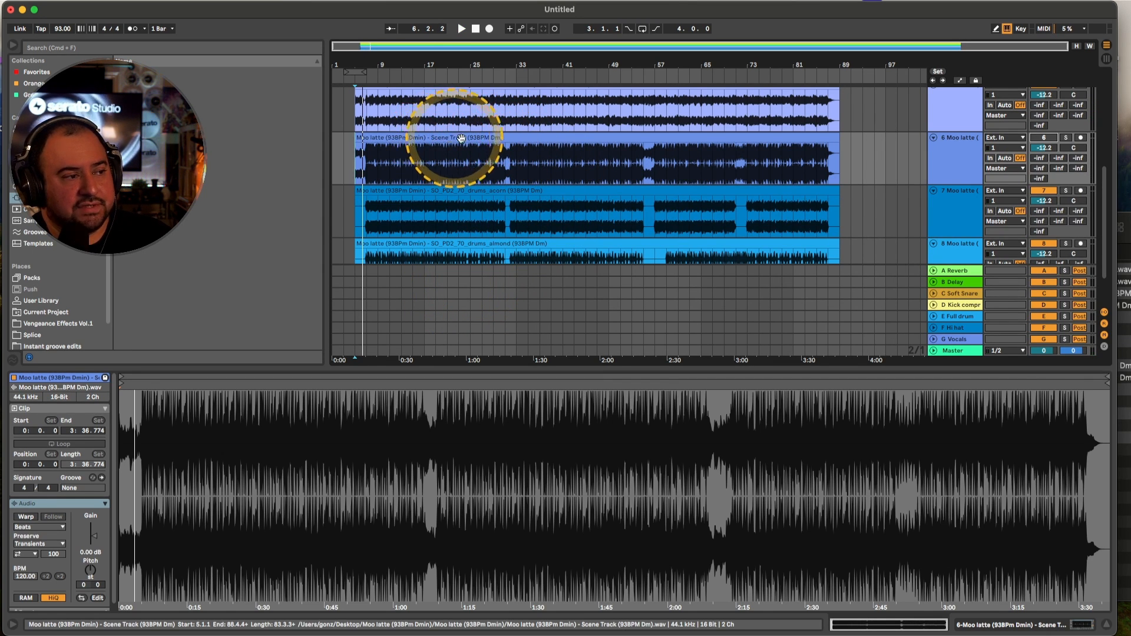
pyautogui.rightClick(956, 137)
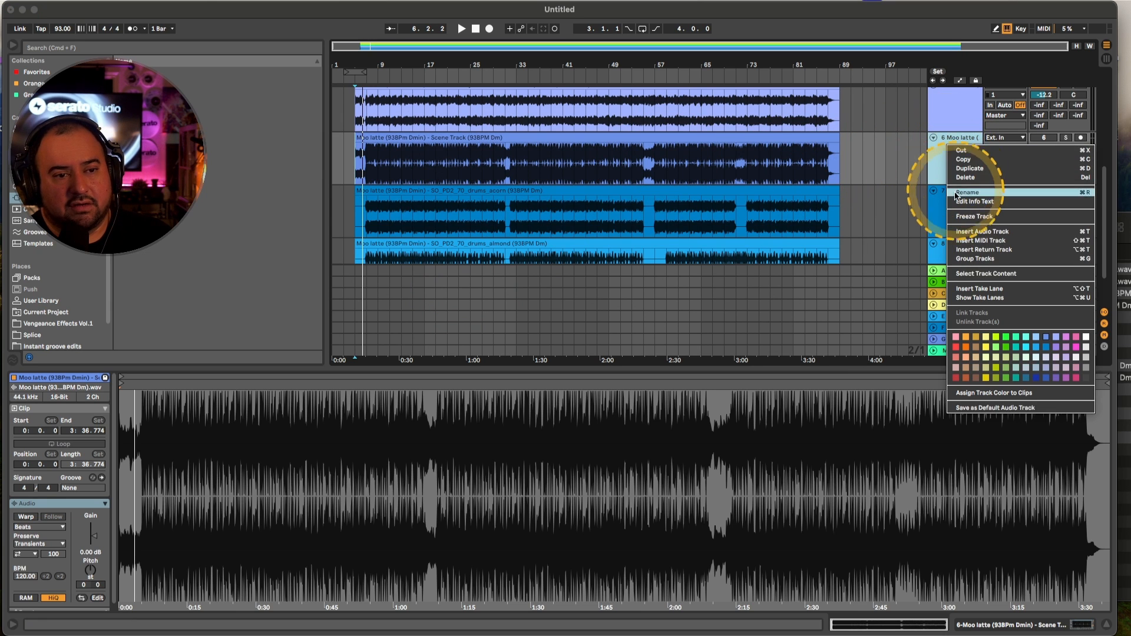
# Begin renaming the Scene Track stem's track from its header menu
pyautogui.click(968, 192)
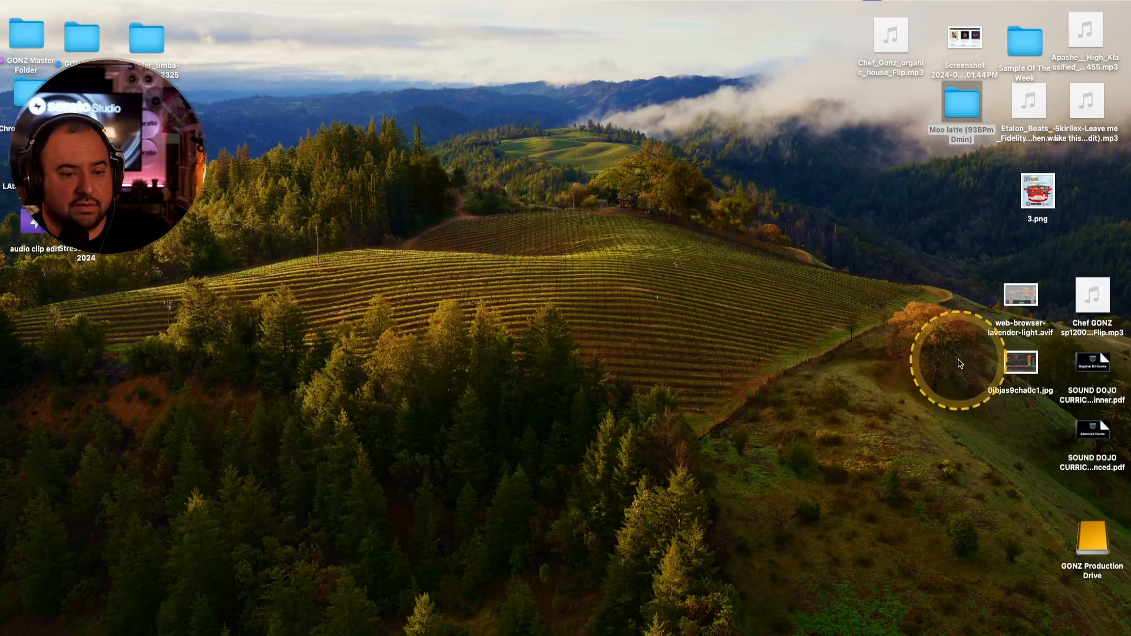
# Move the Moo latte (93BPm Dmin) folder to the desktop centre and open it
pyautogui.moveTo(961, 108); pyautogui.dragTo(431, 260)
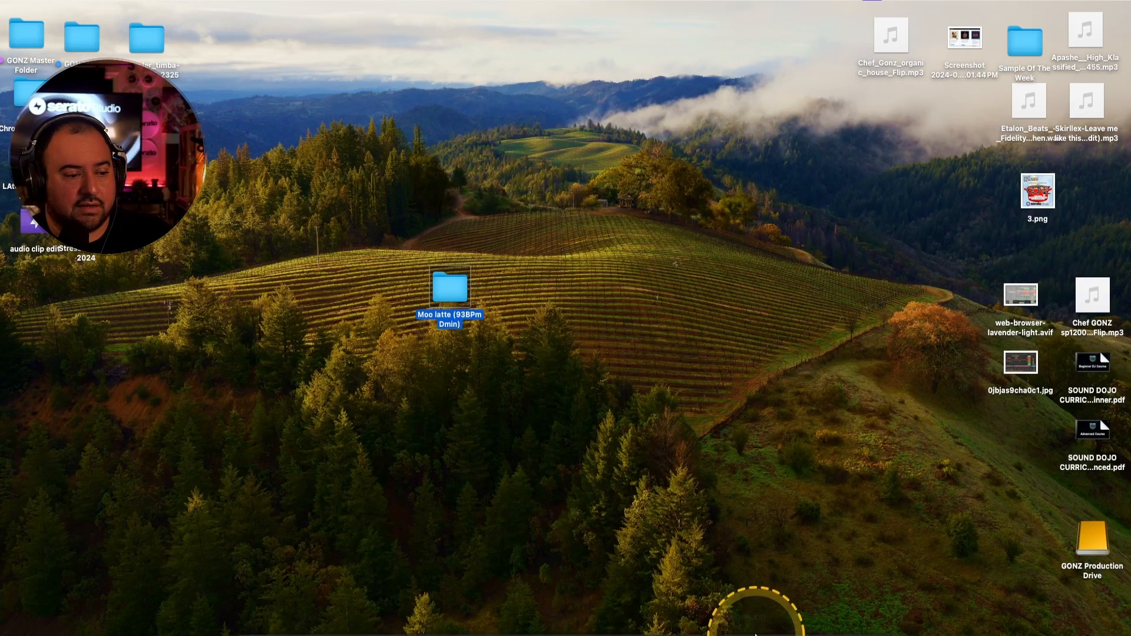
pyautogui.doubleClick(450, 294)
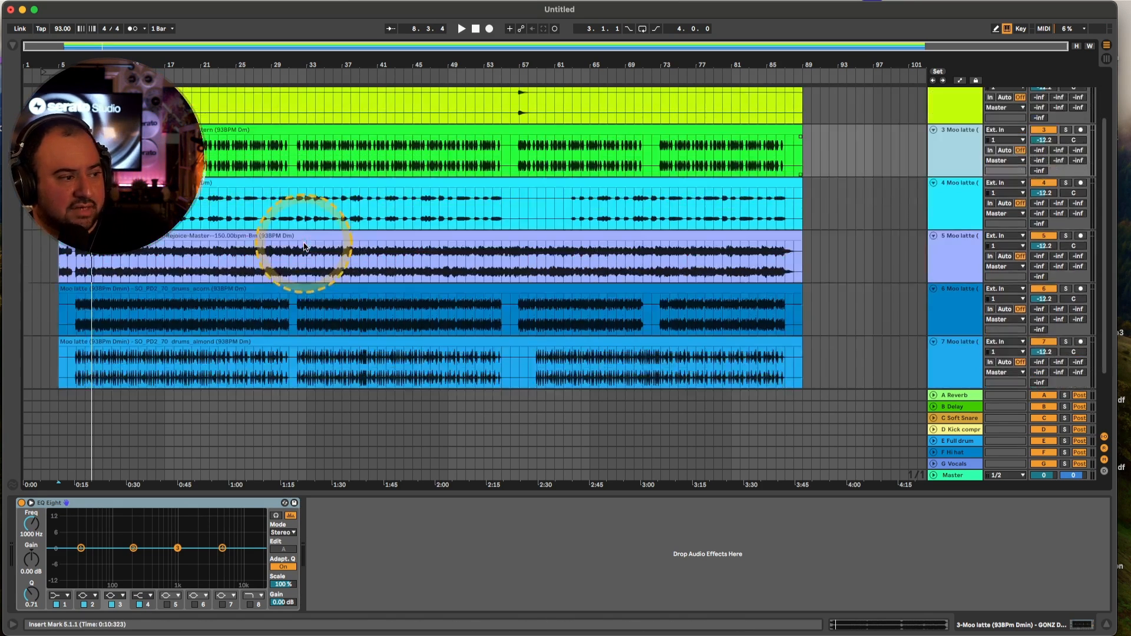
# Scroll the arrangement down to the Reference track below the drum stems
pyautogui.scroll(-3)
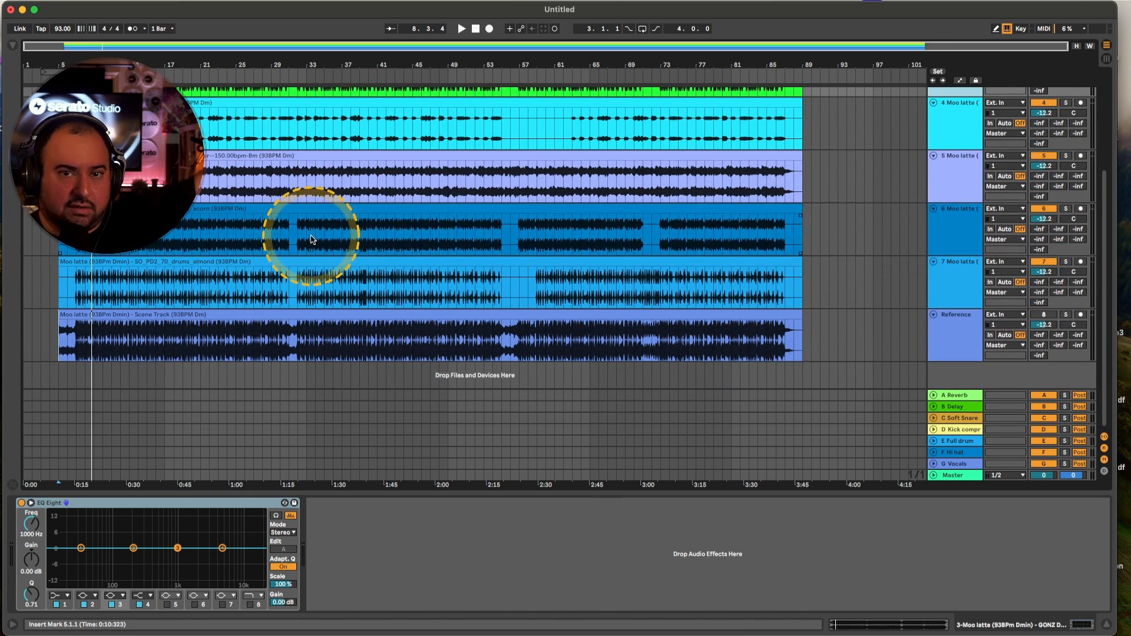